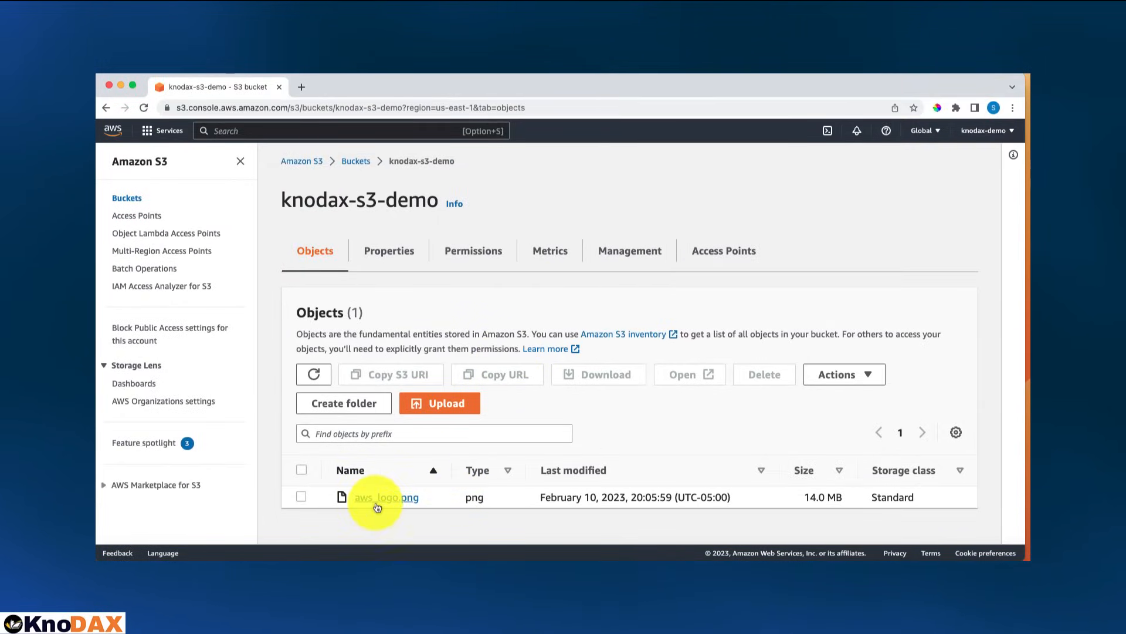
mouse_move(386, 497)
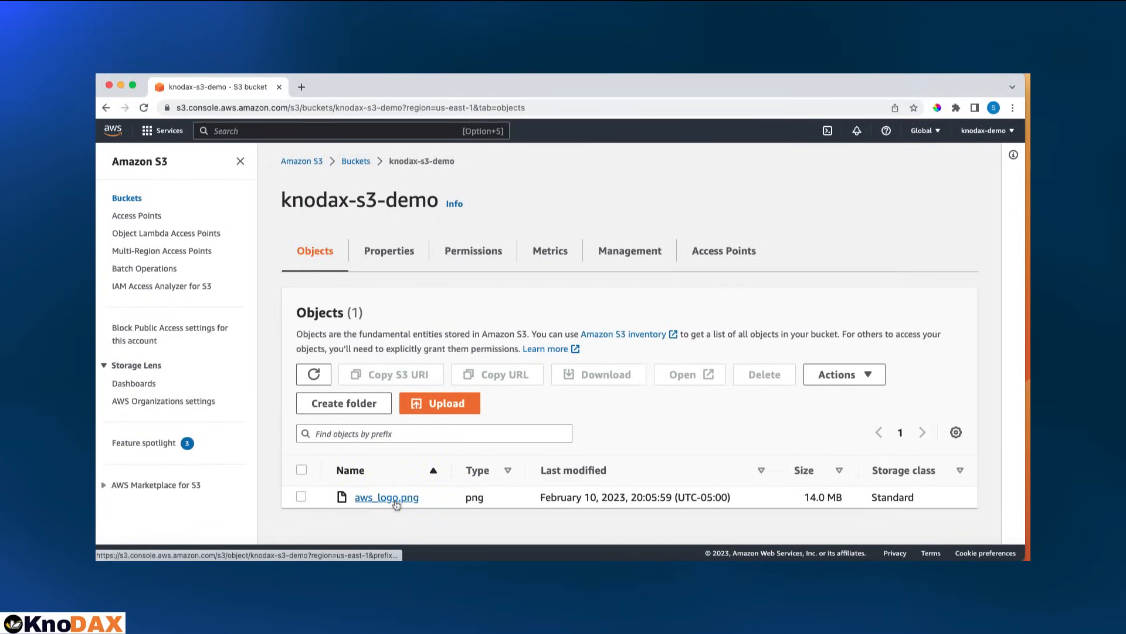
Check that aws_logo.png's Object URL gives Access Denied, then return to its details page.
click(386, 496)
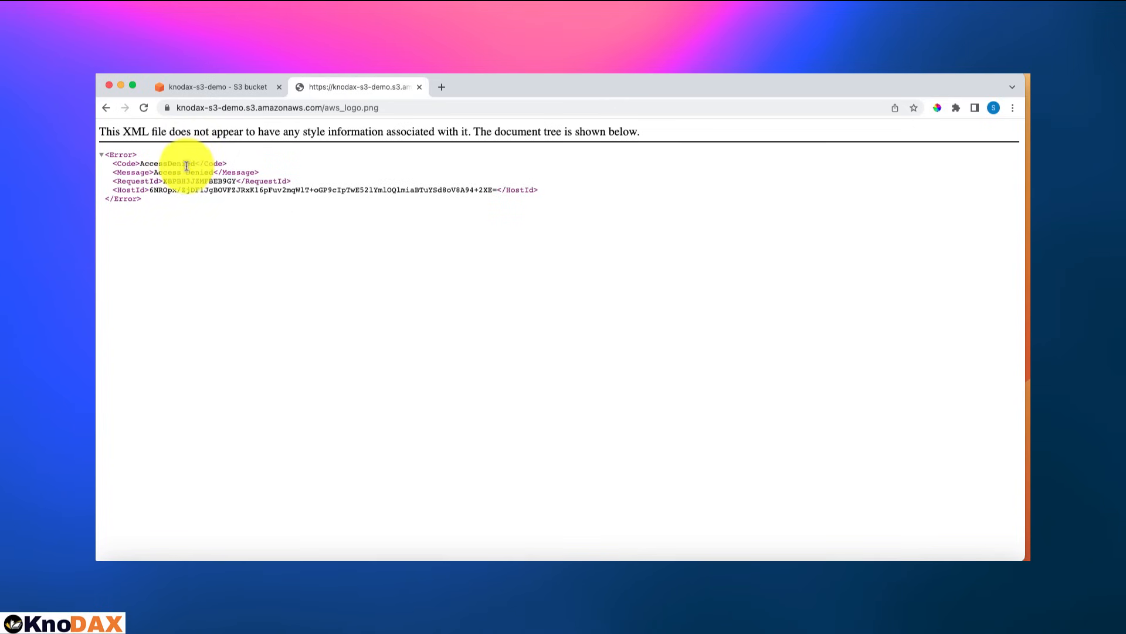
click(215, 87)
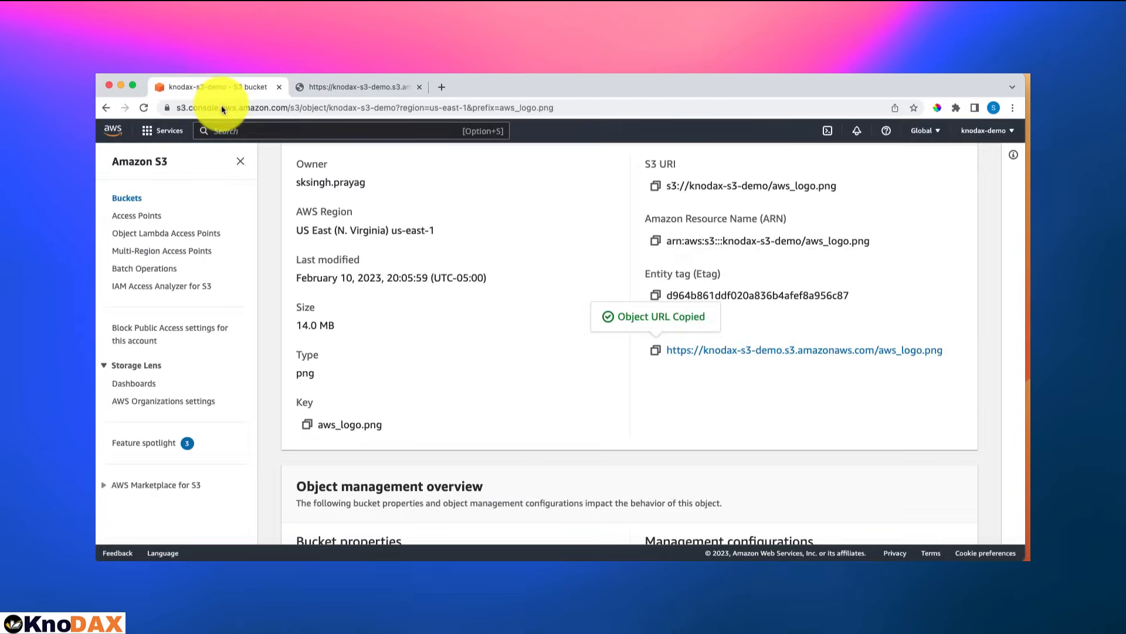
scroll(up, 3)
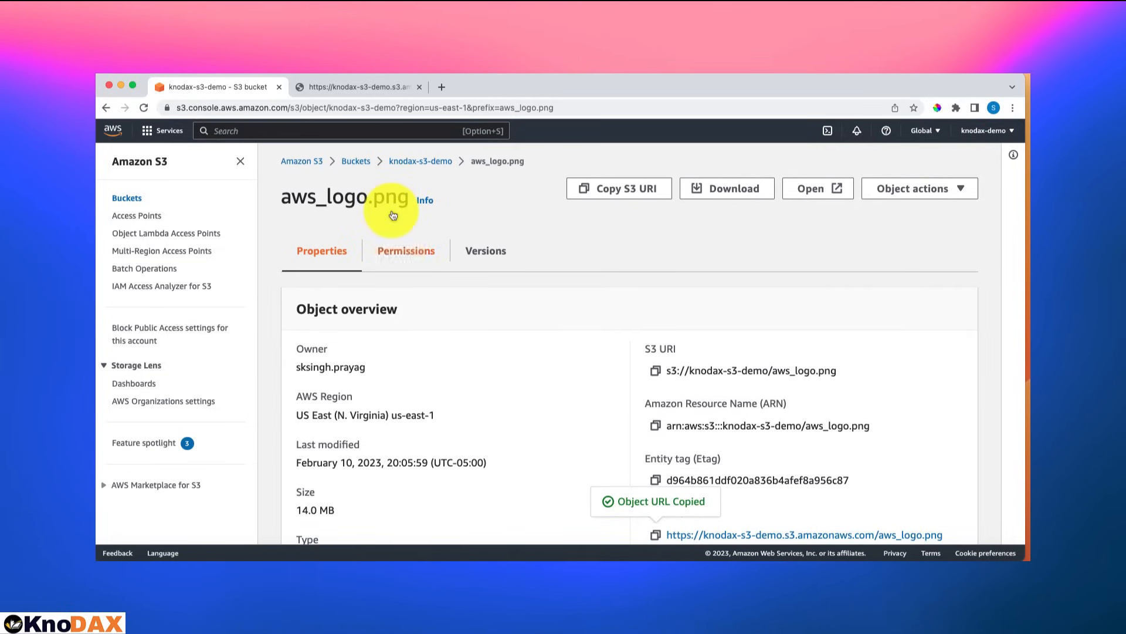
View knodax-s3-demo's Permissions tab showing Block all public access turned On.
click(420, 161)
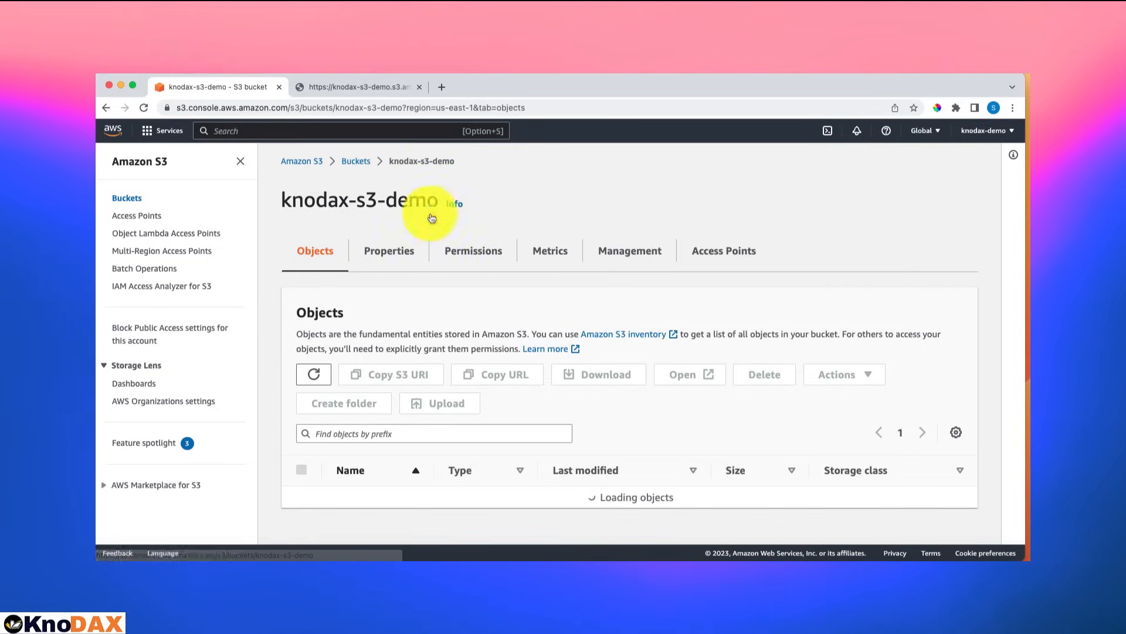
click(474, 250)
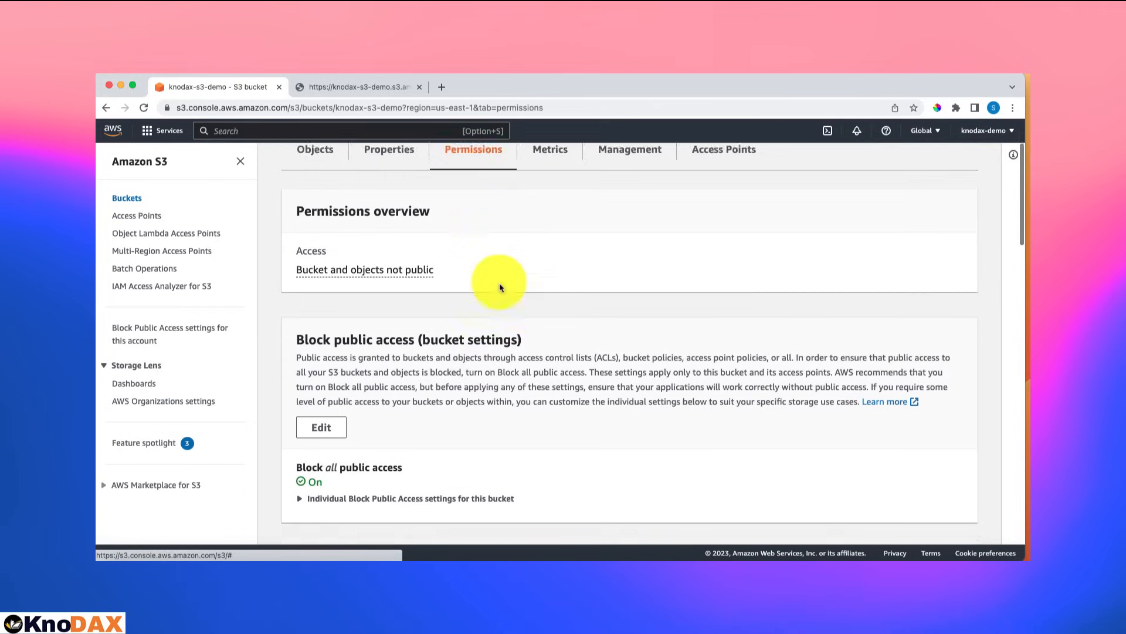
scroll(down, 3)
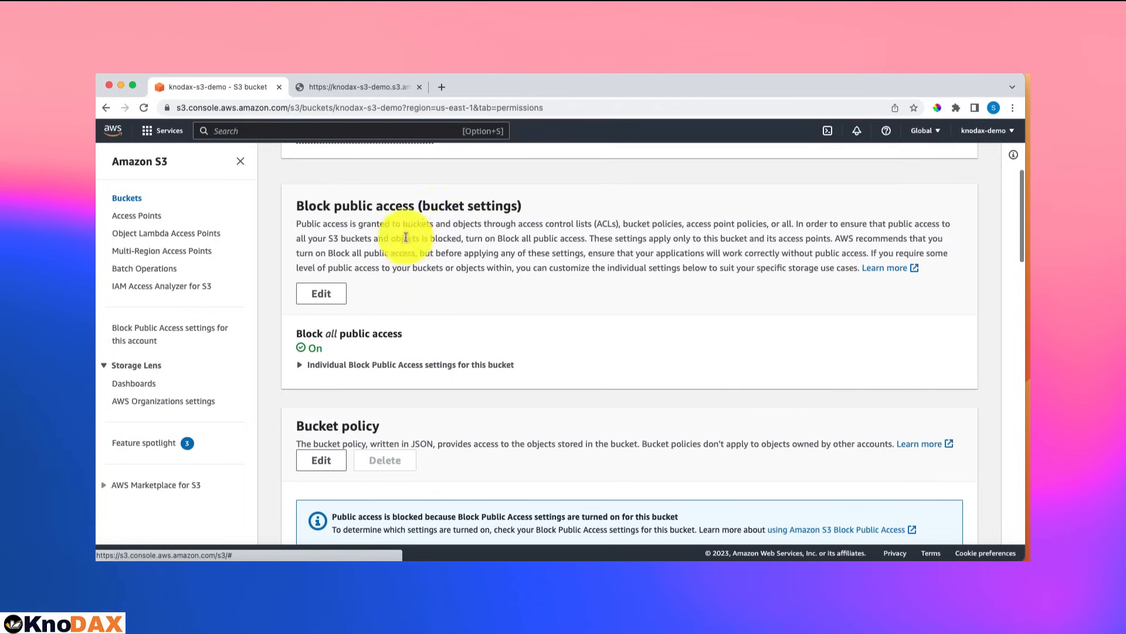
mouse_move(352, 261)
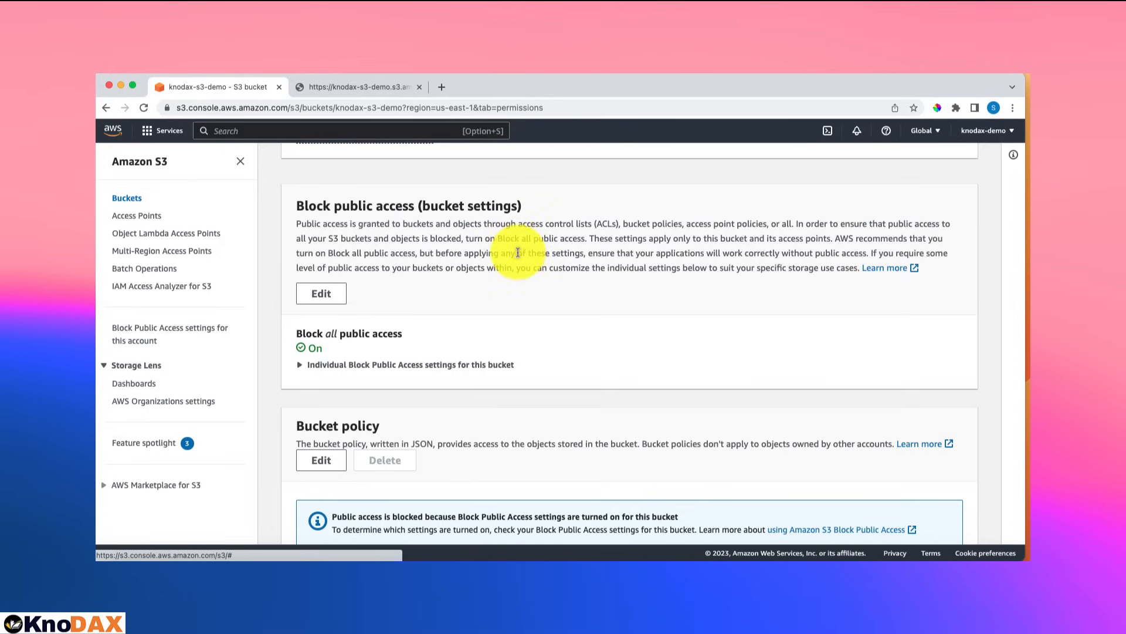
mouse_move(329, 345)
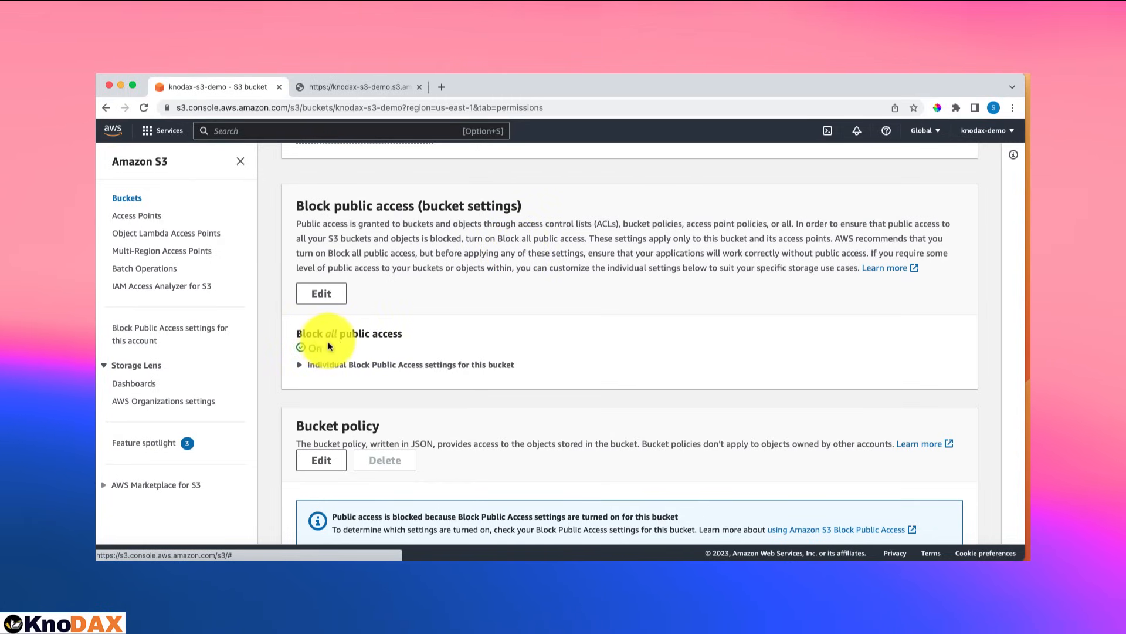
mouse_move(342, 343)
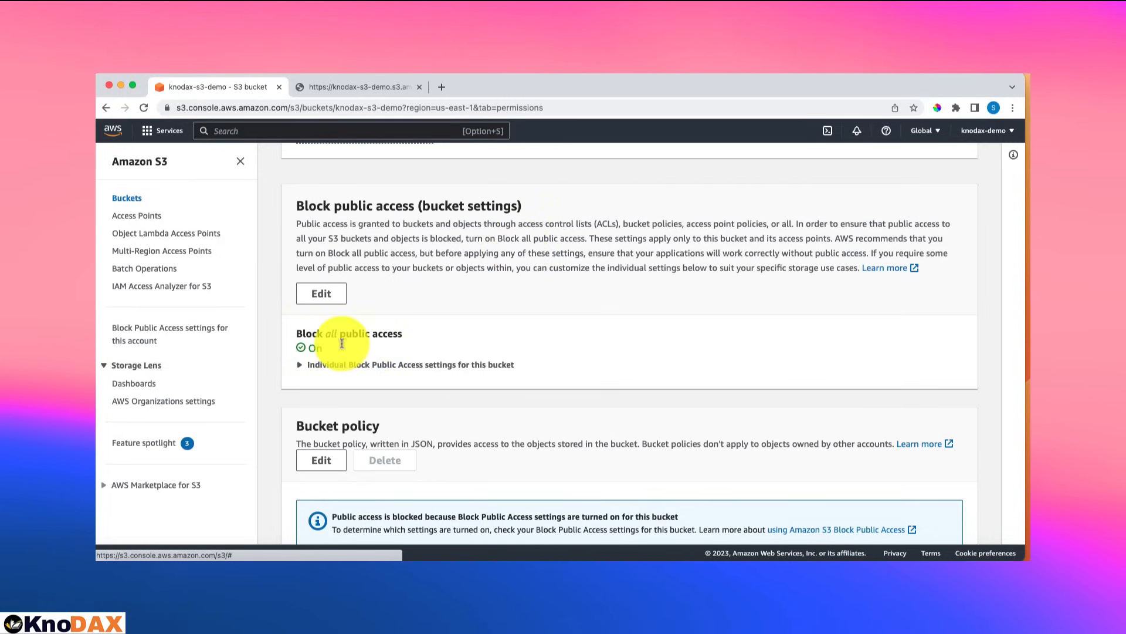
mouse_move(438, 291)
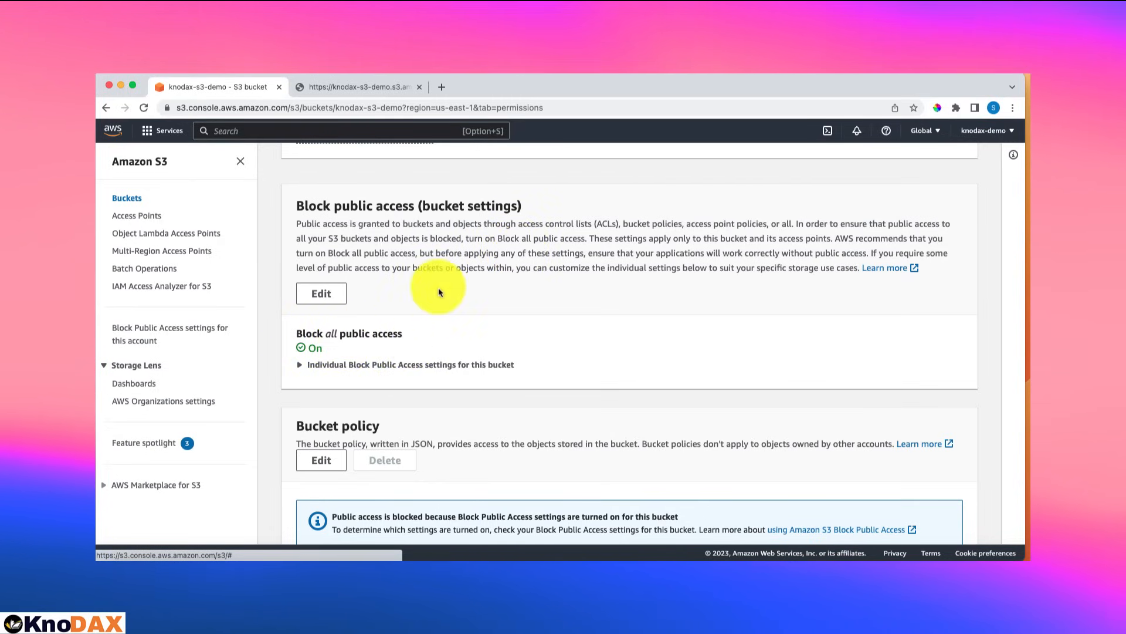
scroll(up, 3)
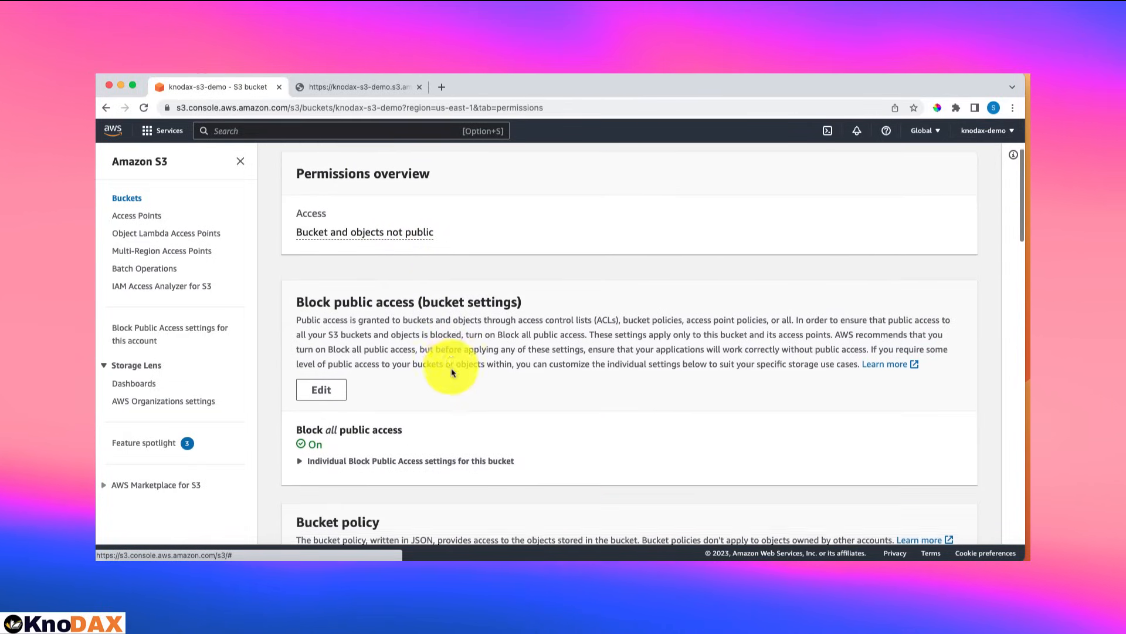
scroll(up, 3)
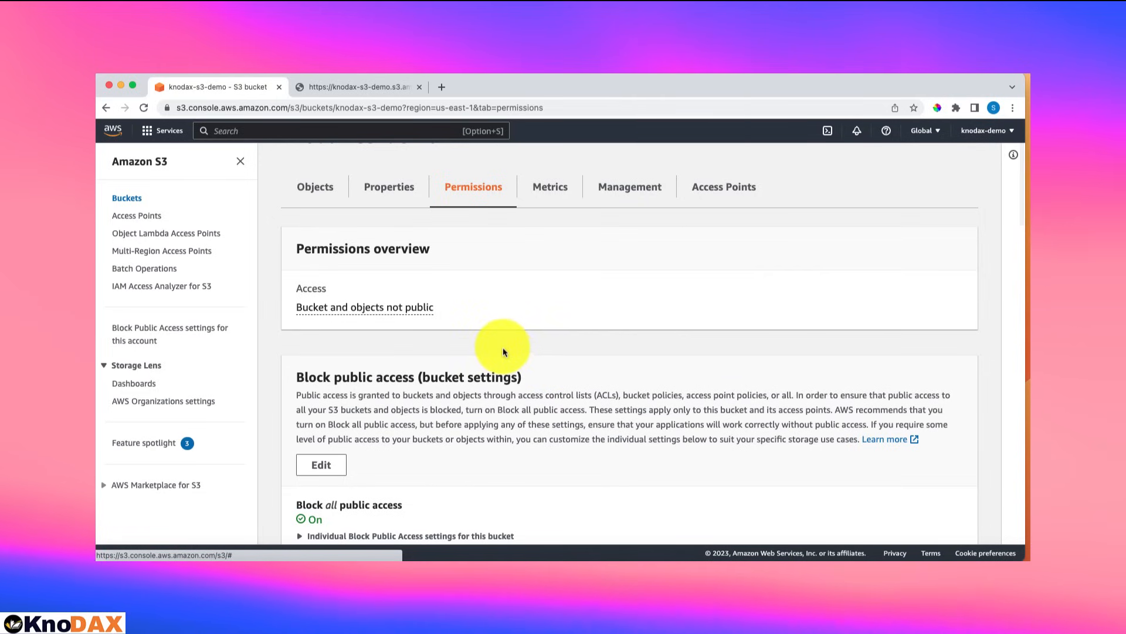
scroll(down, 3)
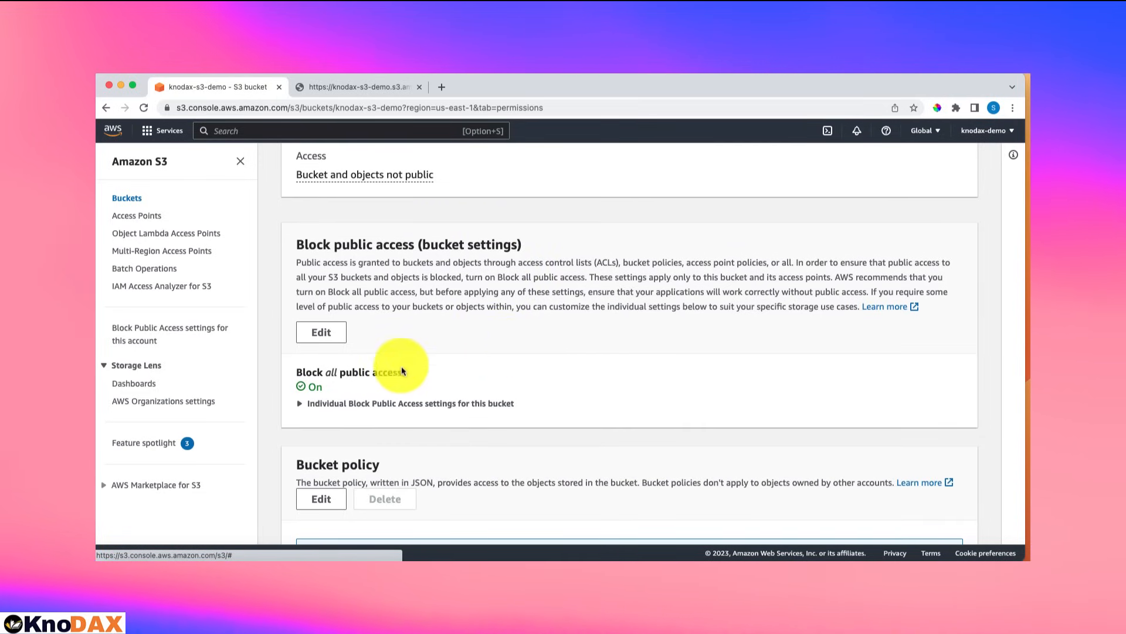
Uncheck Block all public access in the bucket settings and save the change.
click(320, 331)
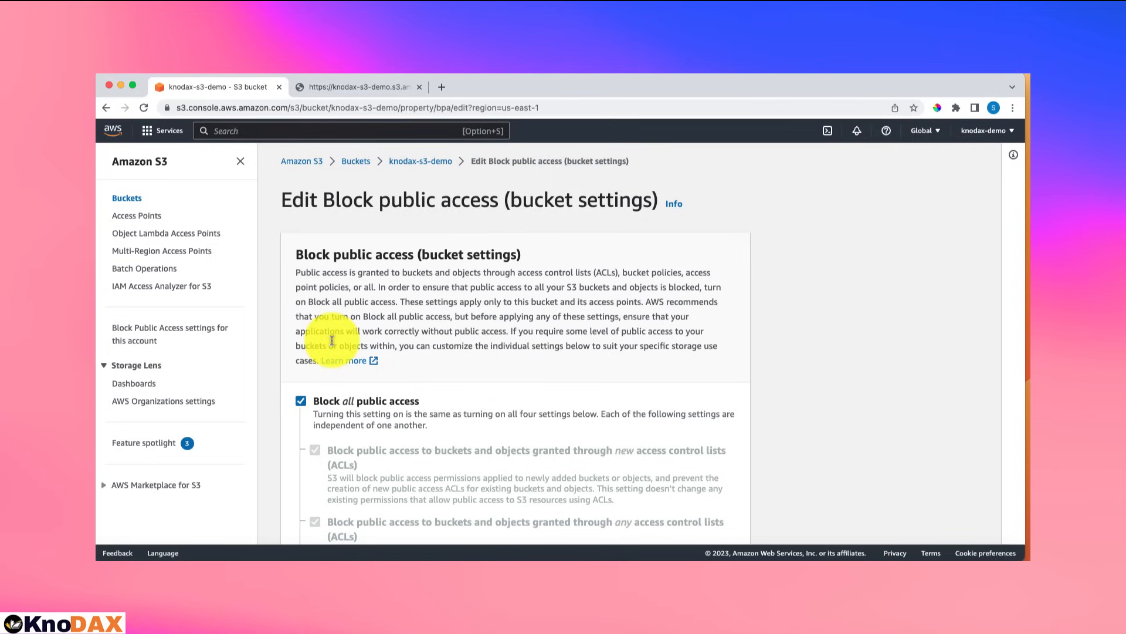
scroll(down, 3)
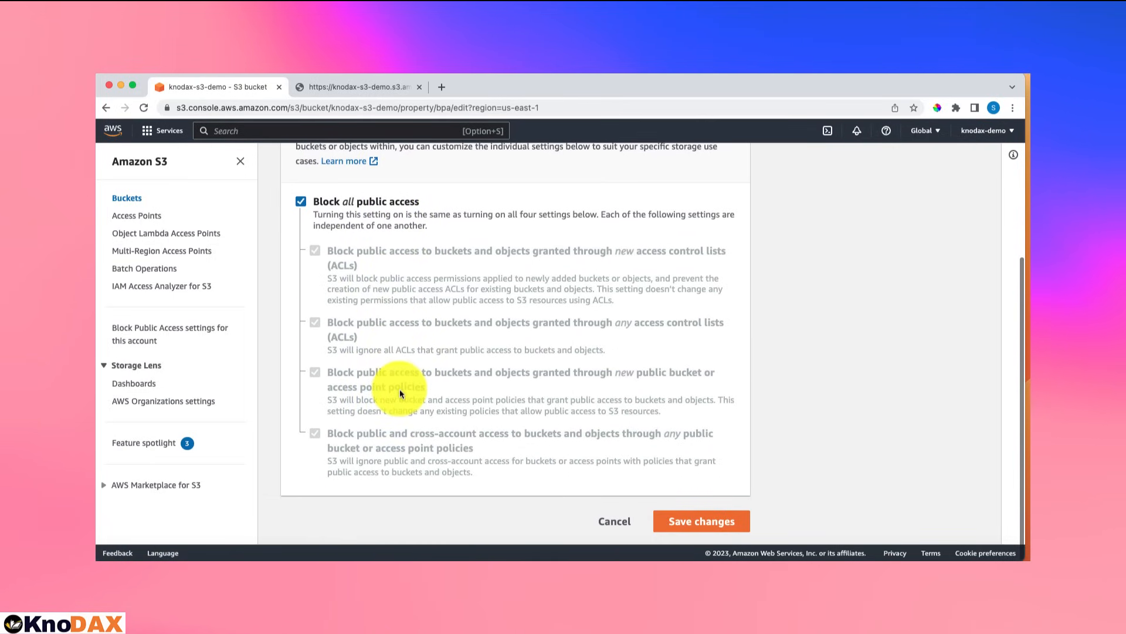
click(314, 201)
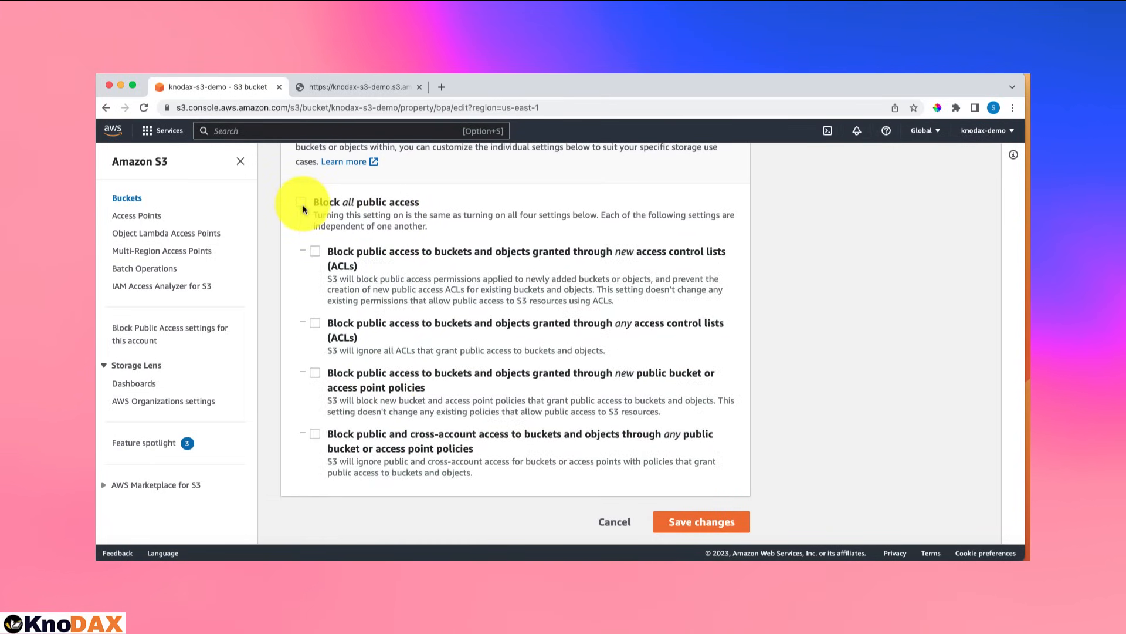
mouse_move(701, 521)
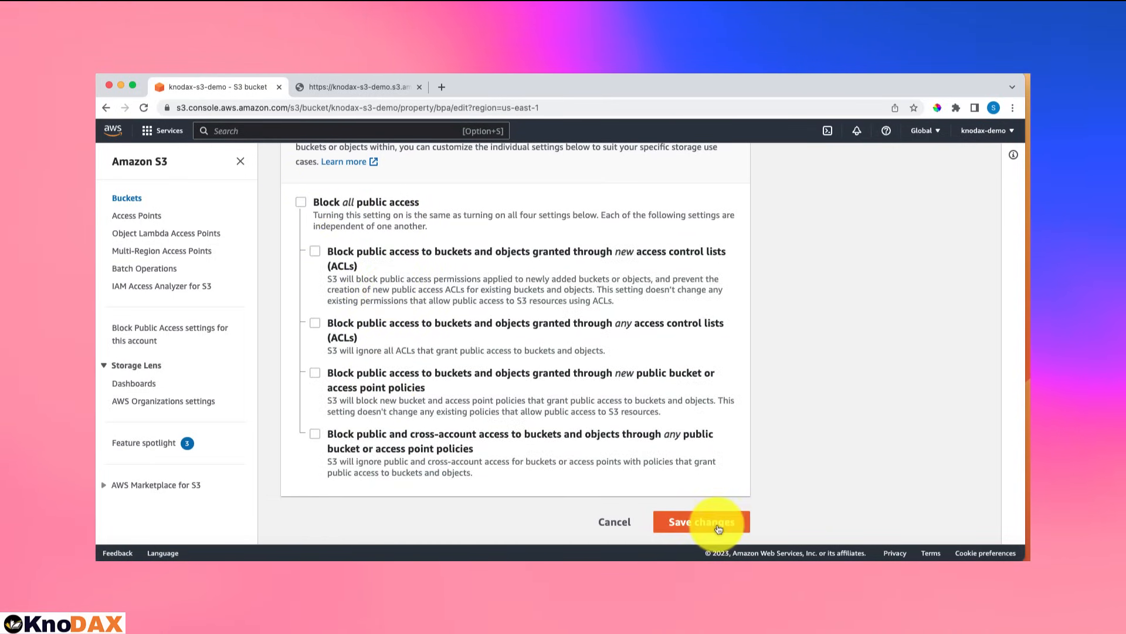
click(701, 521)
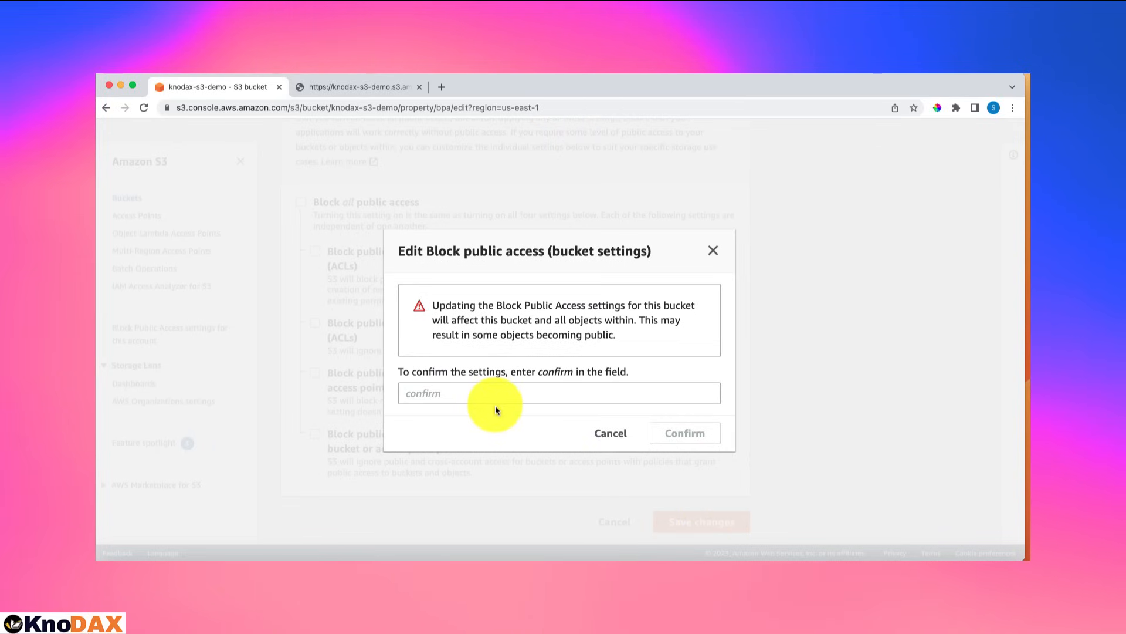
mouse_move(460, 342)
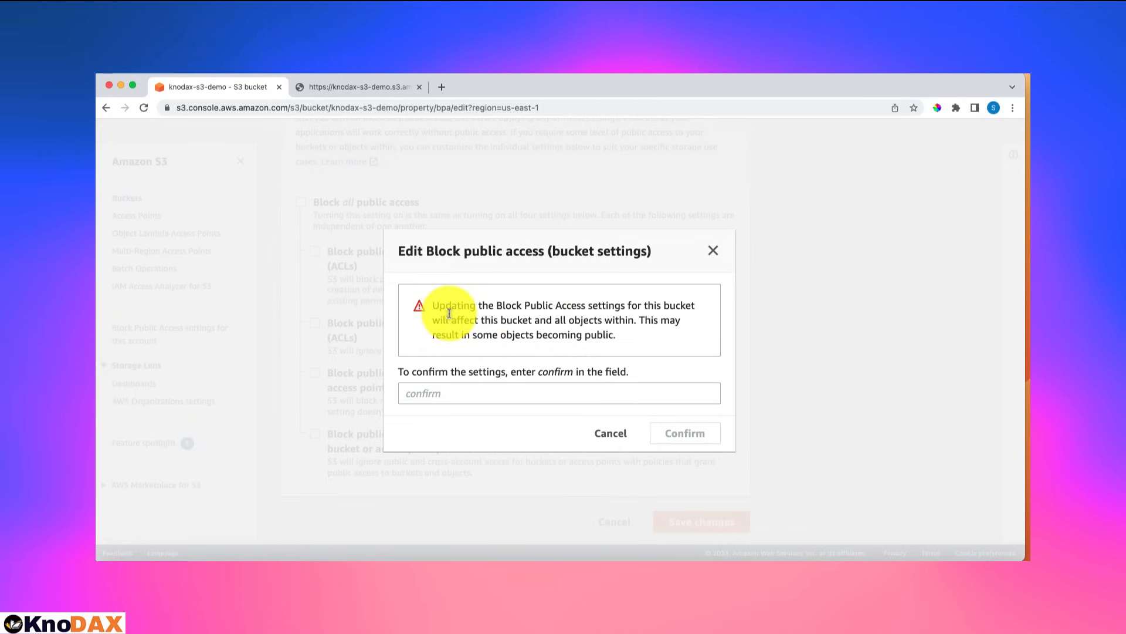
mouse_move(442, 371)
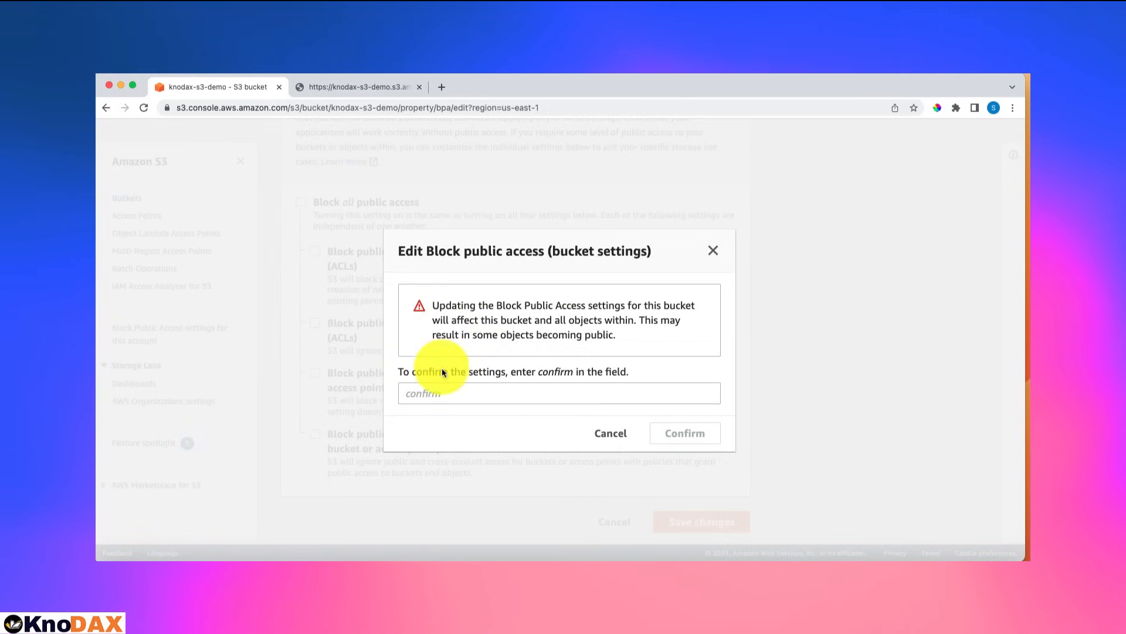
mouse_move(464, 309)
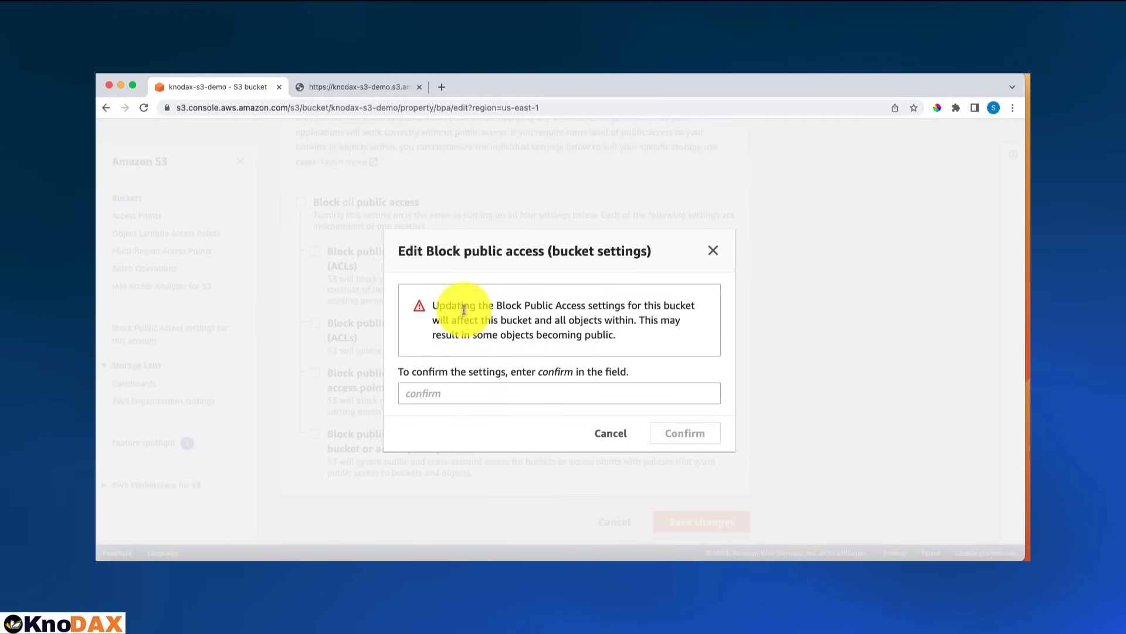
mouse_move(461, 333)
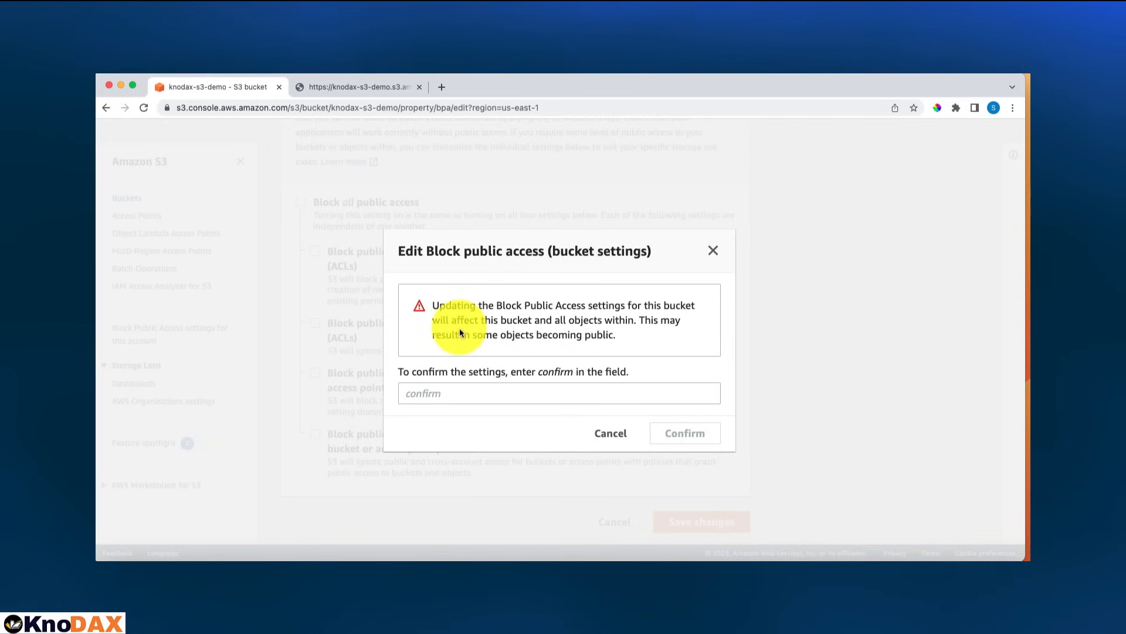
mouse_move(465, 317)
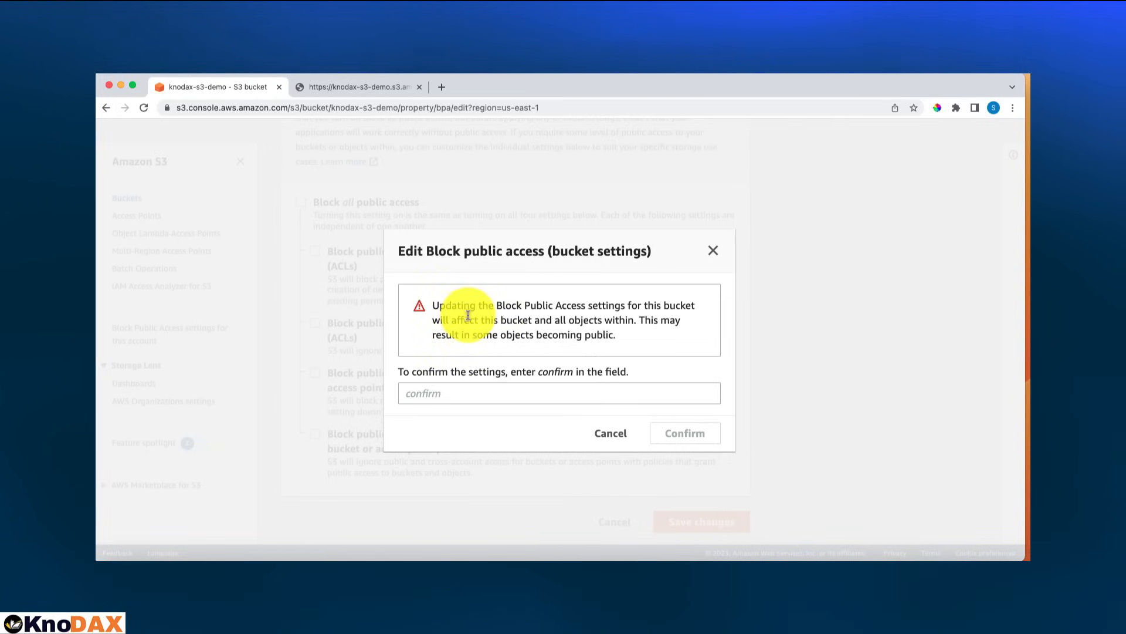
mouse_move(522, 310)
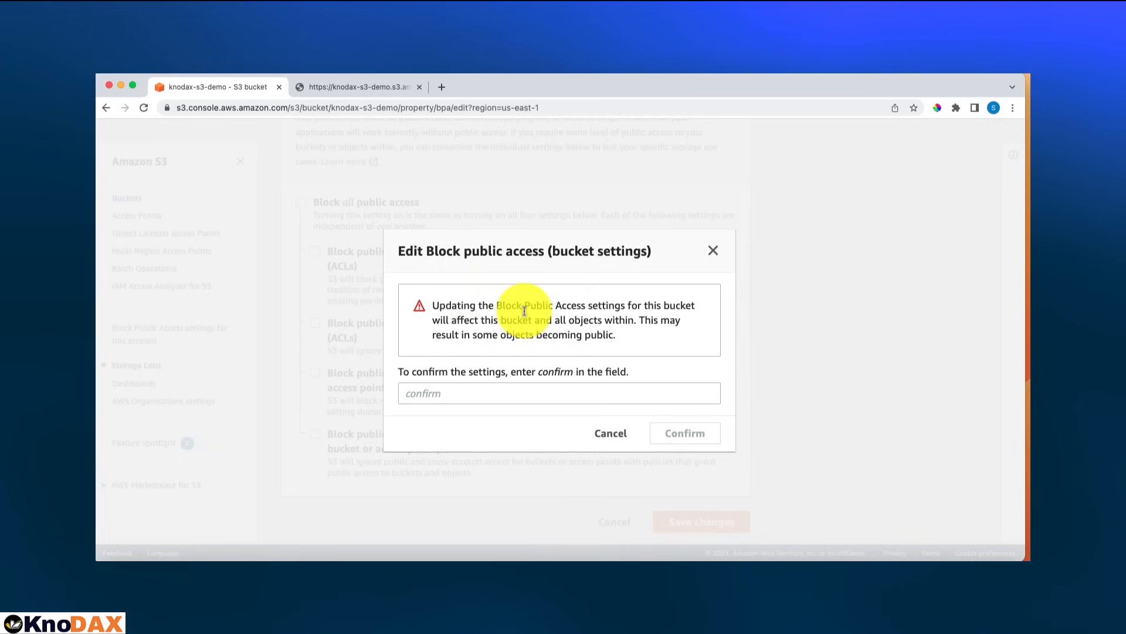
mouse_move(465, 333)
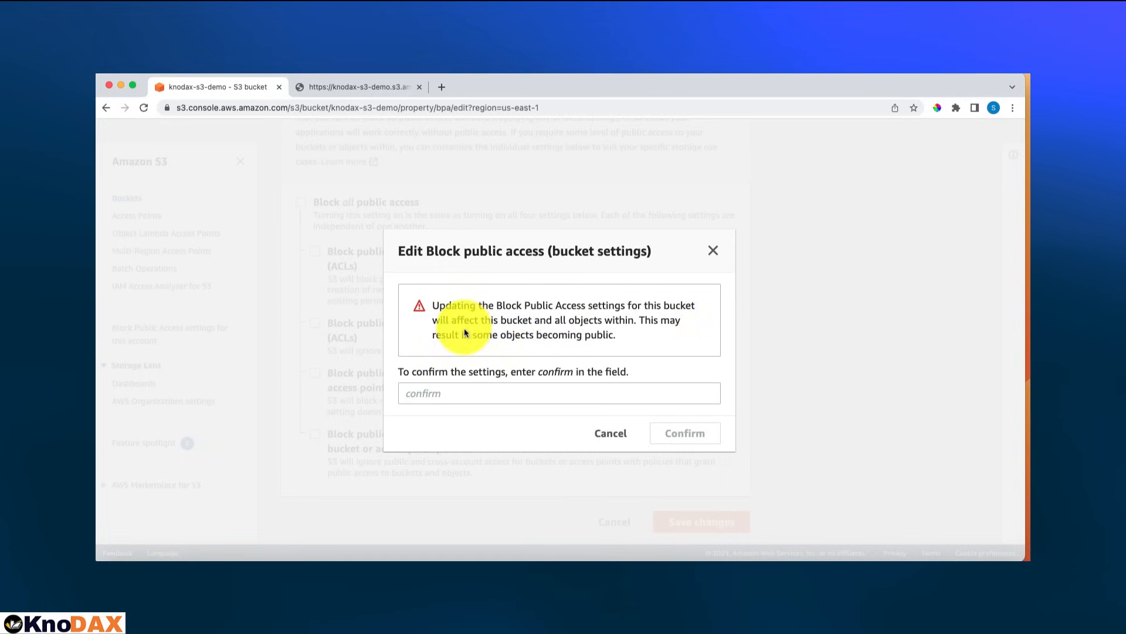
mouse_move(631, 334)
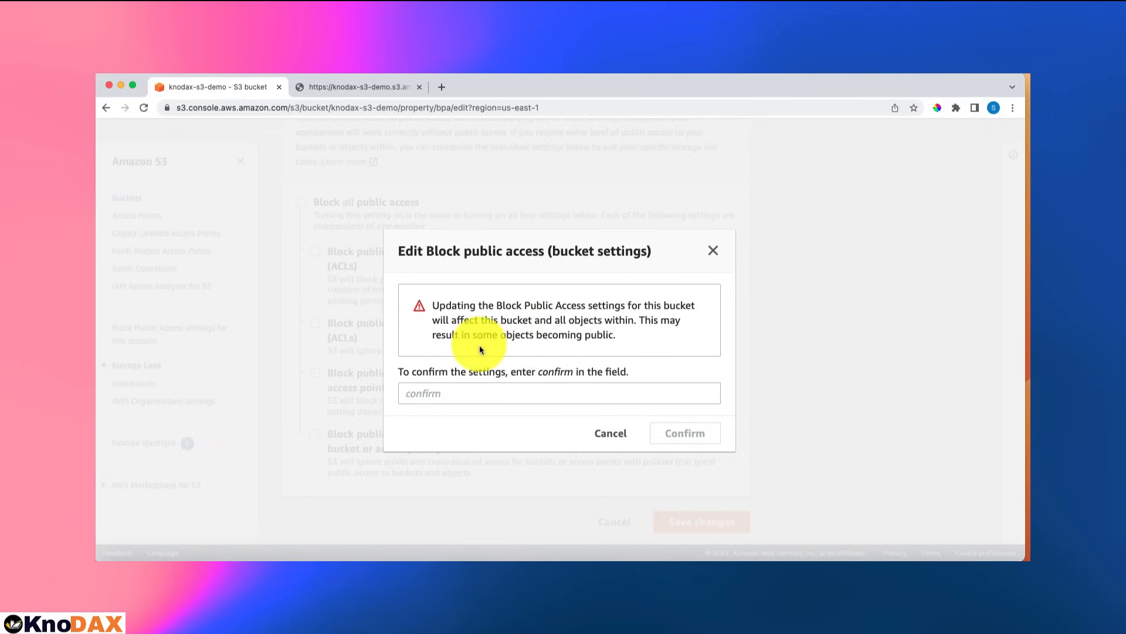
mouse_move(615, 345)
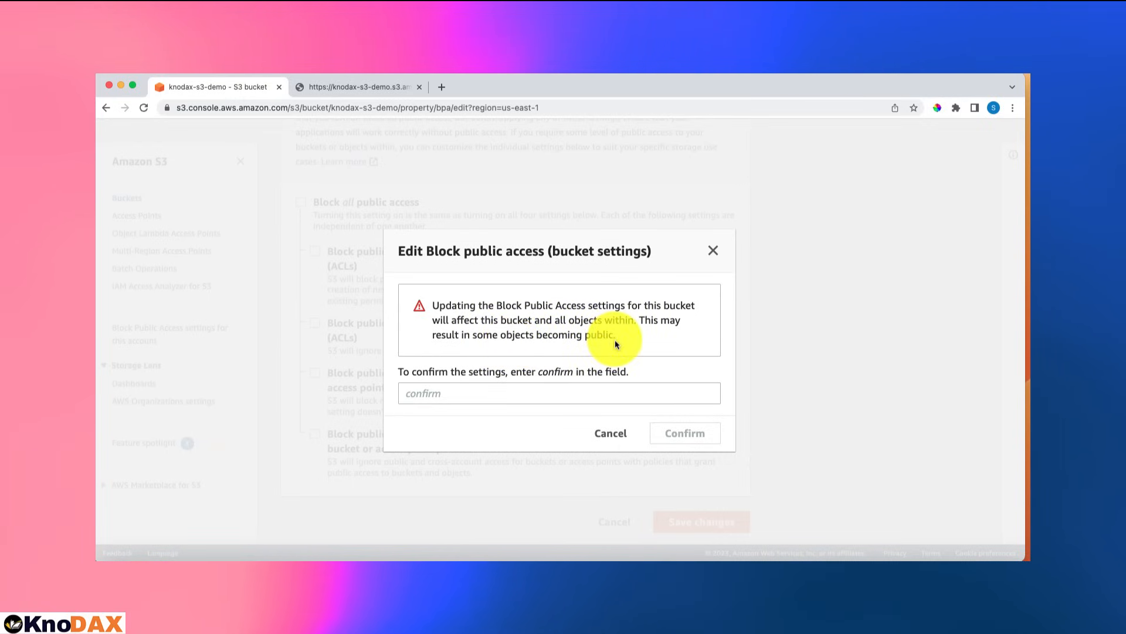
mouse_move(506, 393)
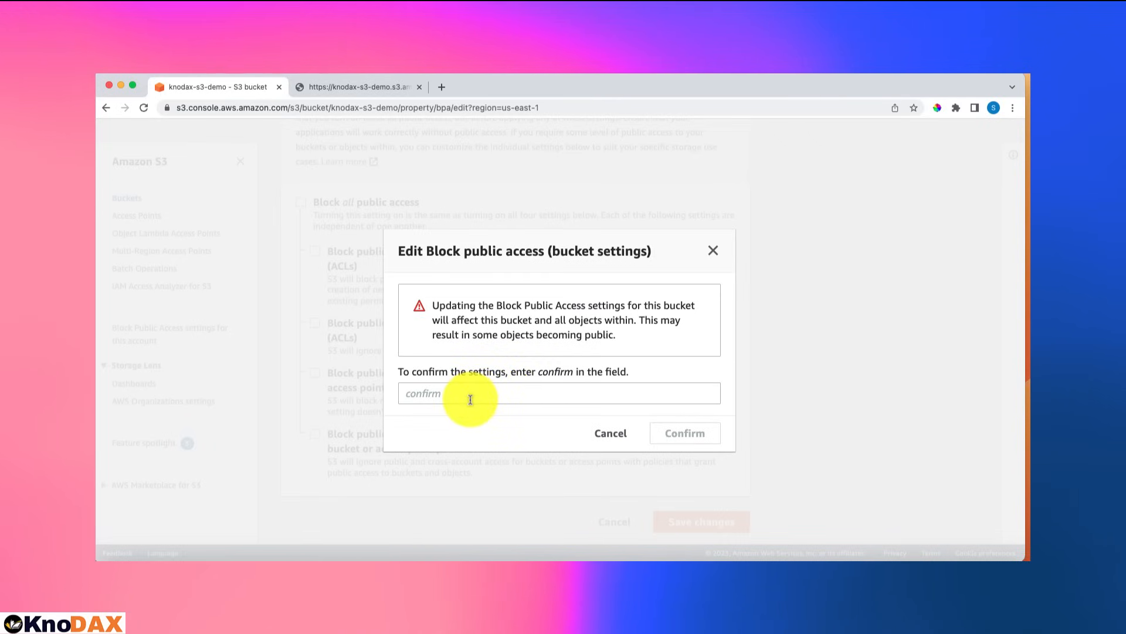
Type 'confirm' in the confirmation dialog to approve disabling public access blocking.
click(559, 393)
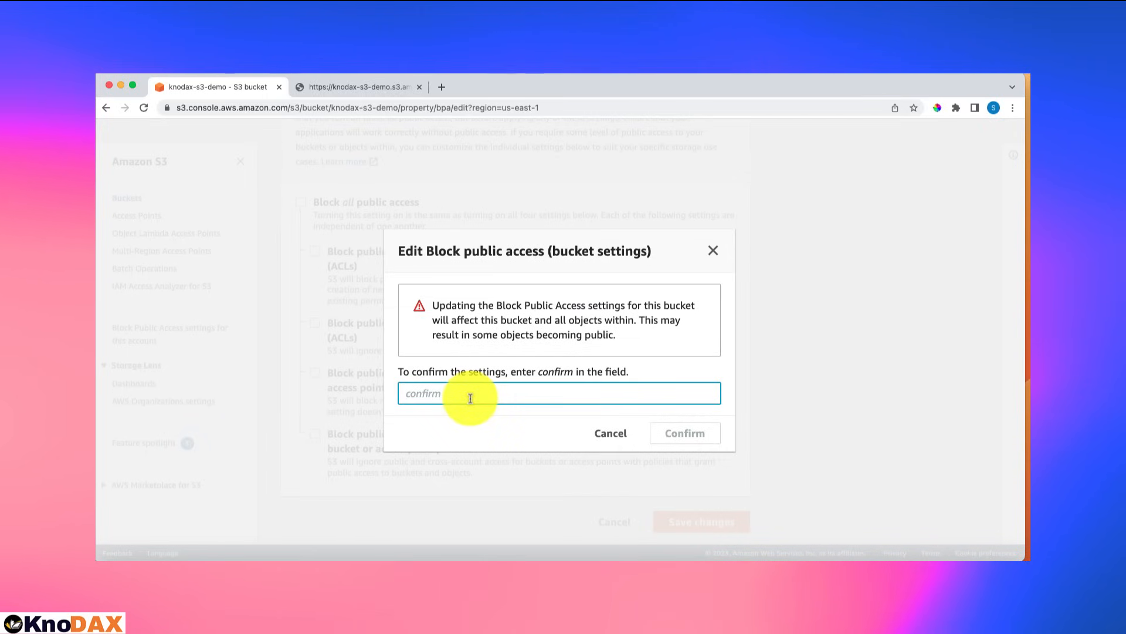
text(confi)
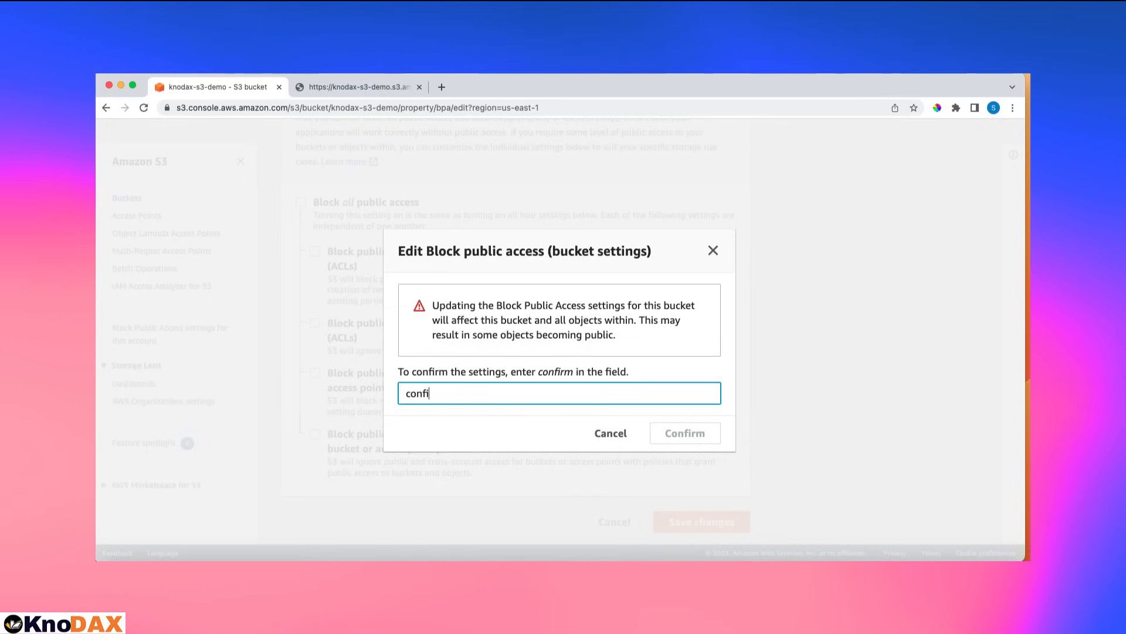
text(rm)
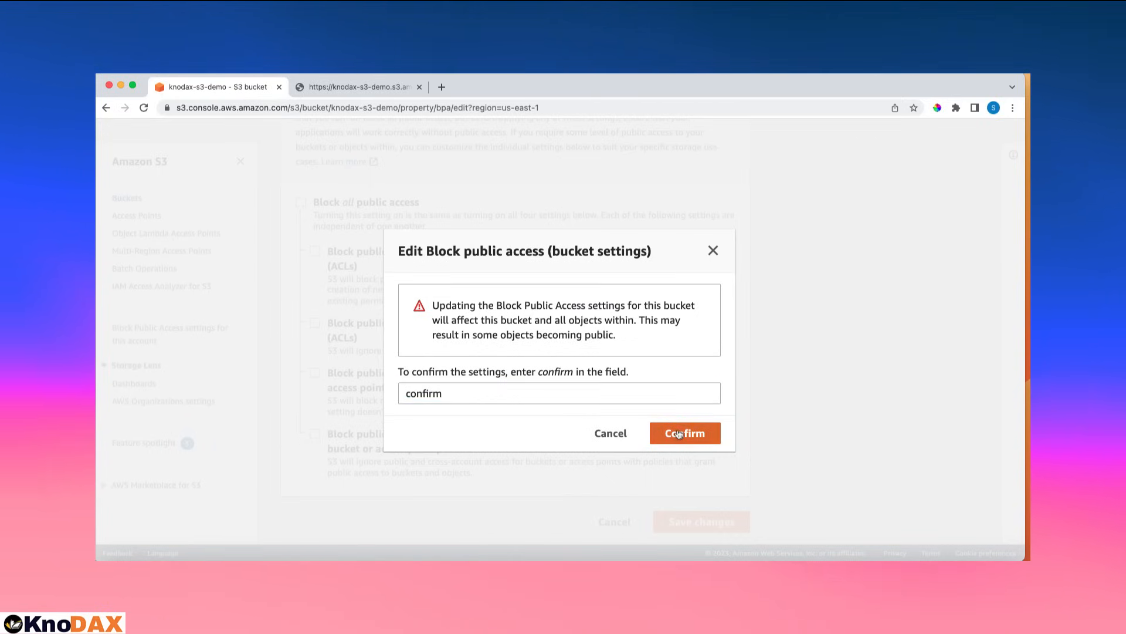
click(684, 432)
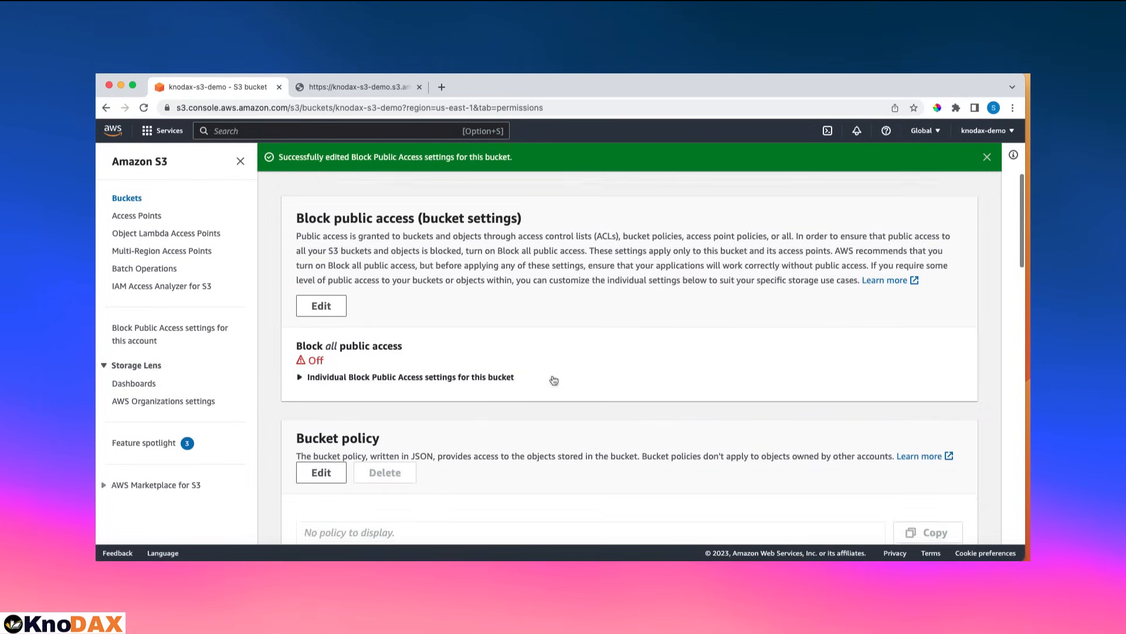
scroll(down, 3)
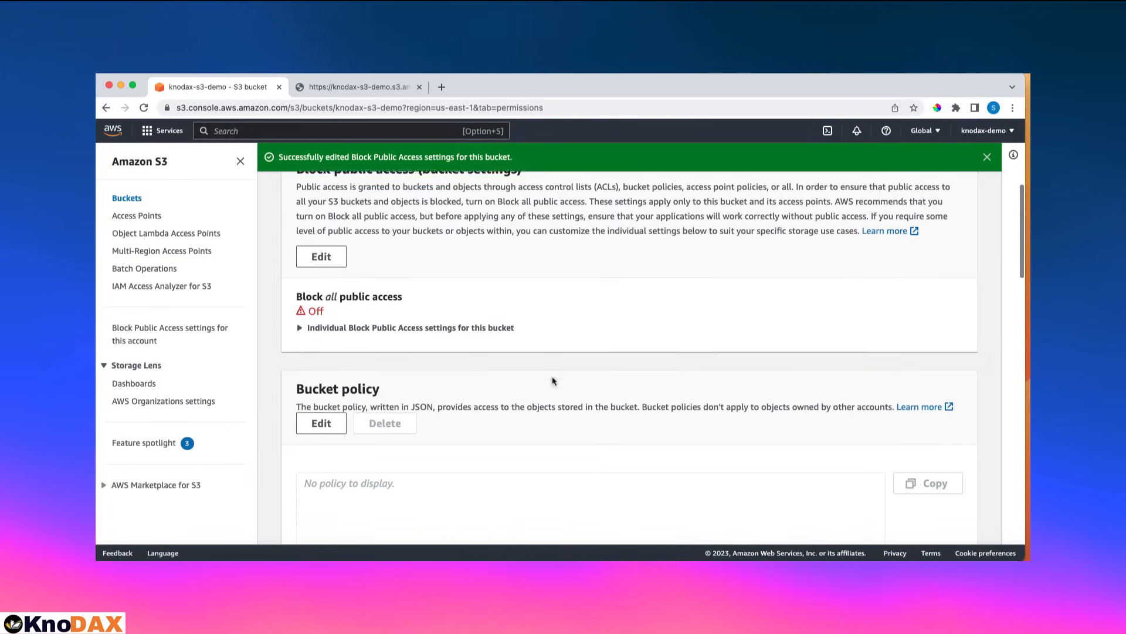
scroll(down, 3)
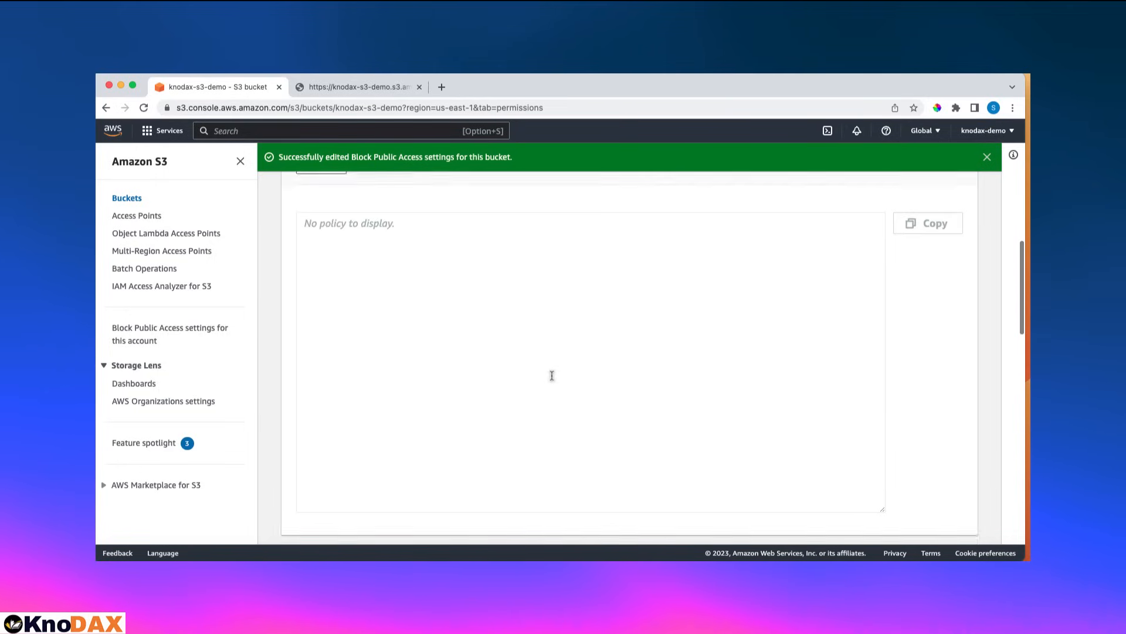
scroll(up, 3)
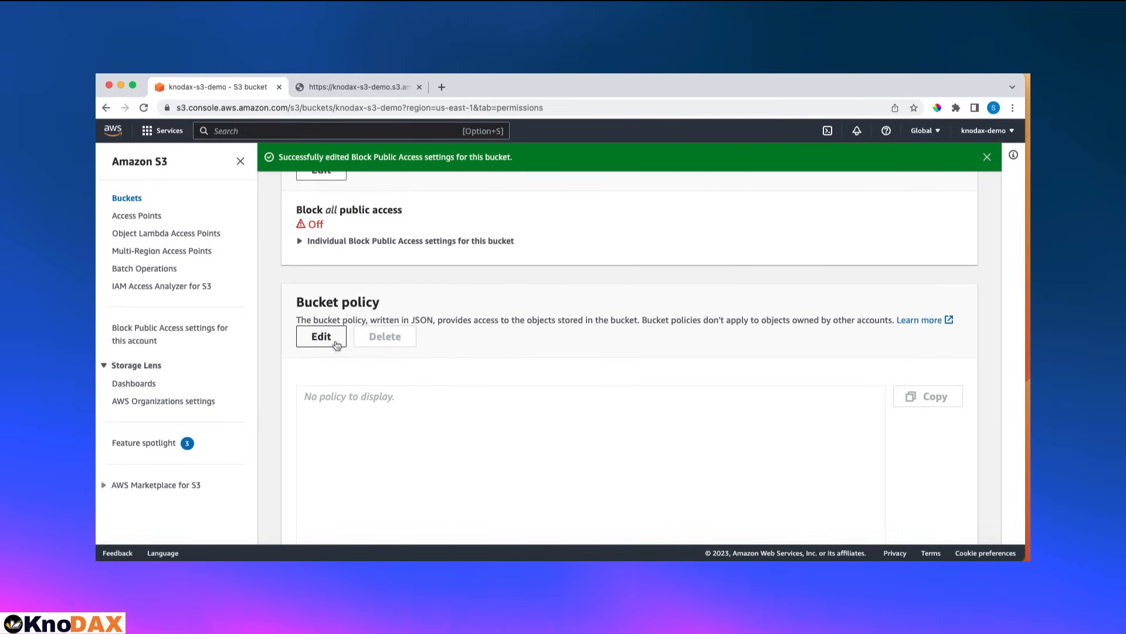
mouse_move(324, 338)
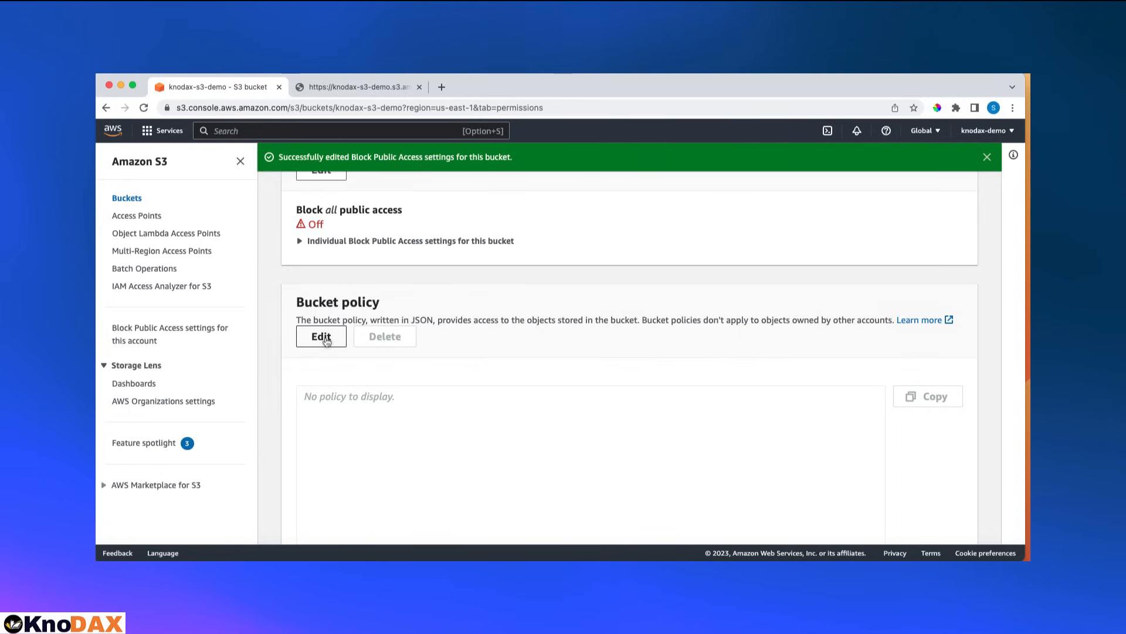
Open the empty Edit bucket policy page for knodax-s3-demo.
click(320, 336)
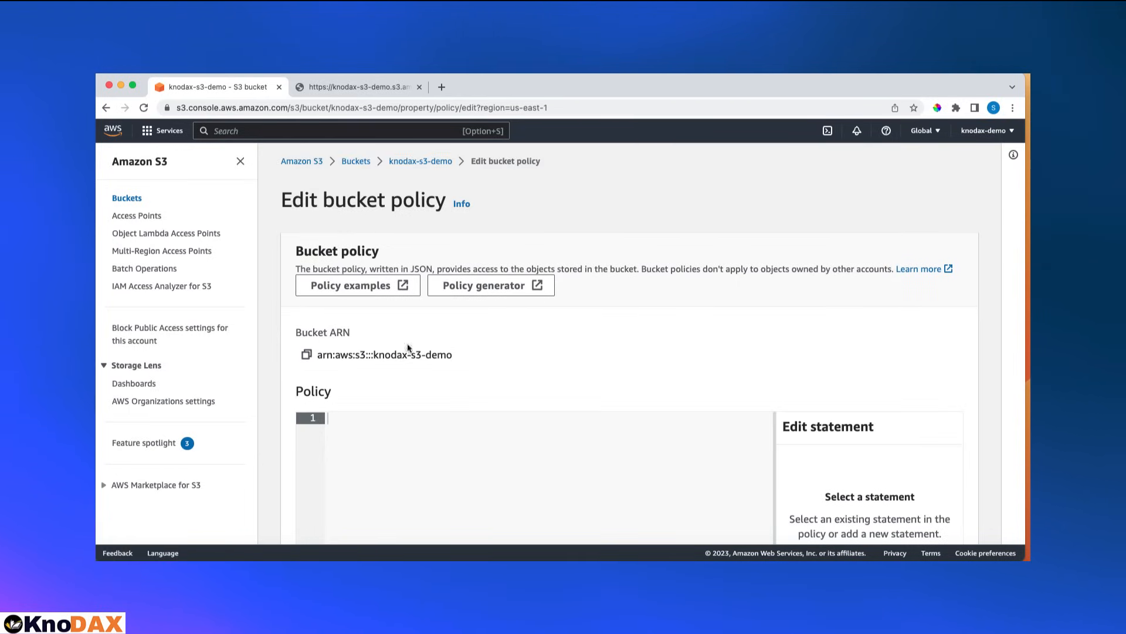
mouse_move(502, 319)
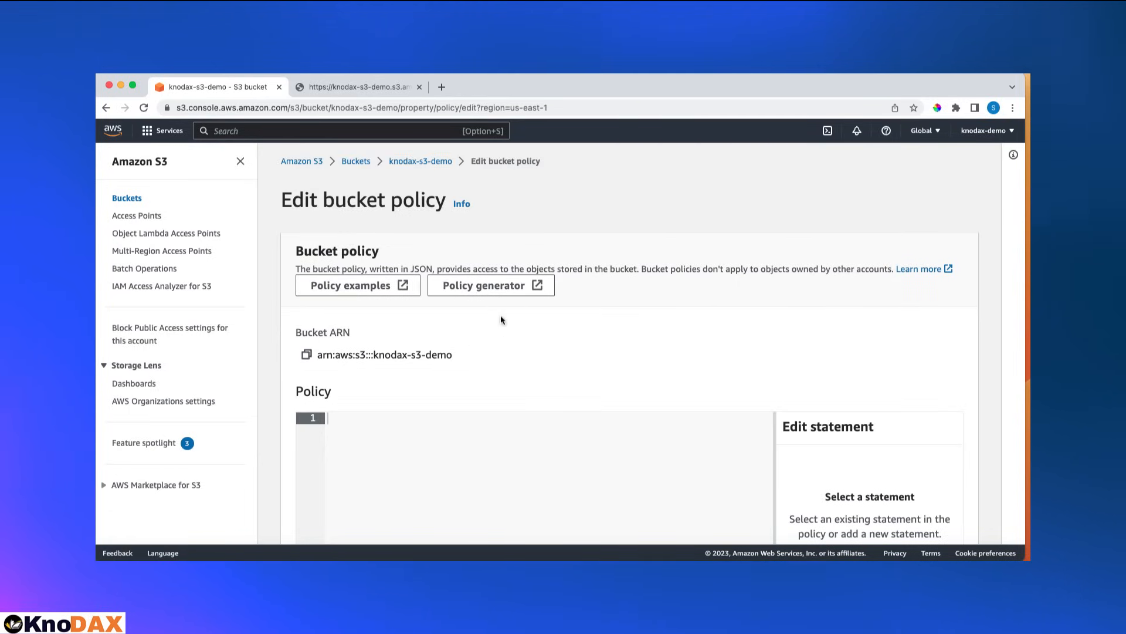
mouse_move(428, 417)
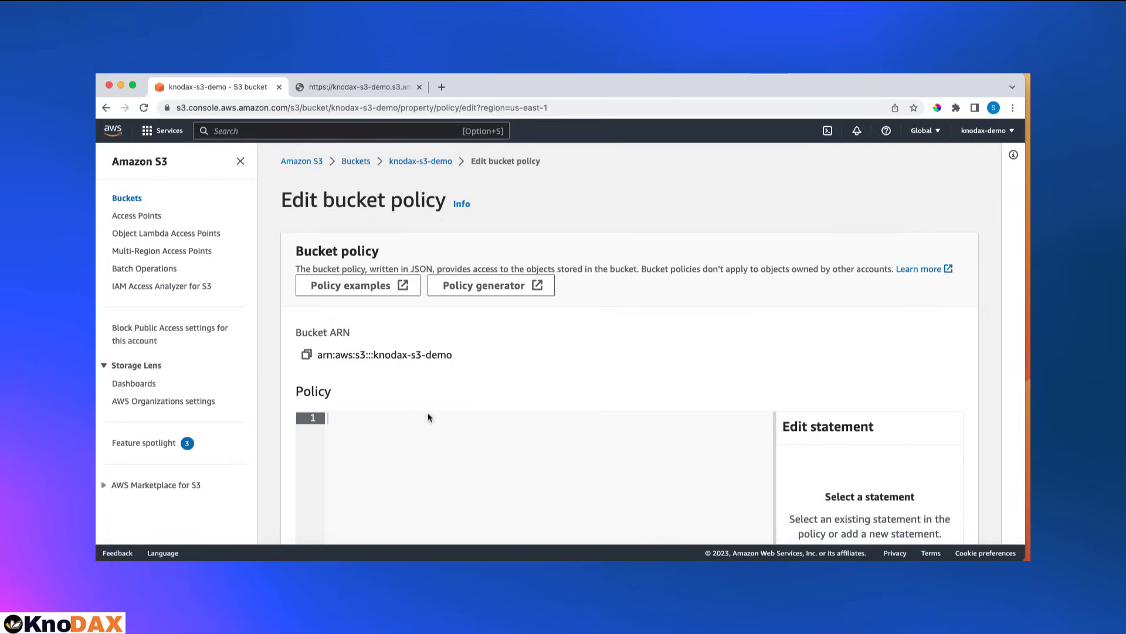
mouse_move(358, 285)
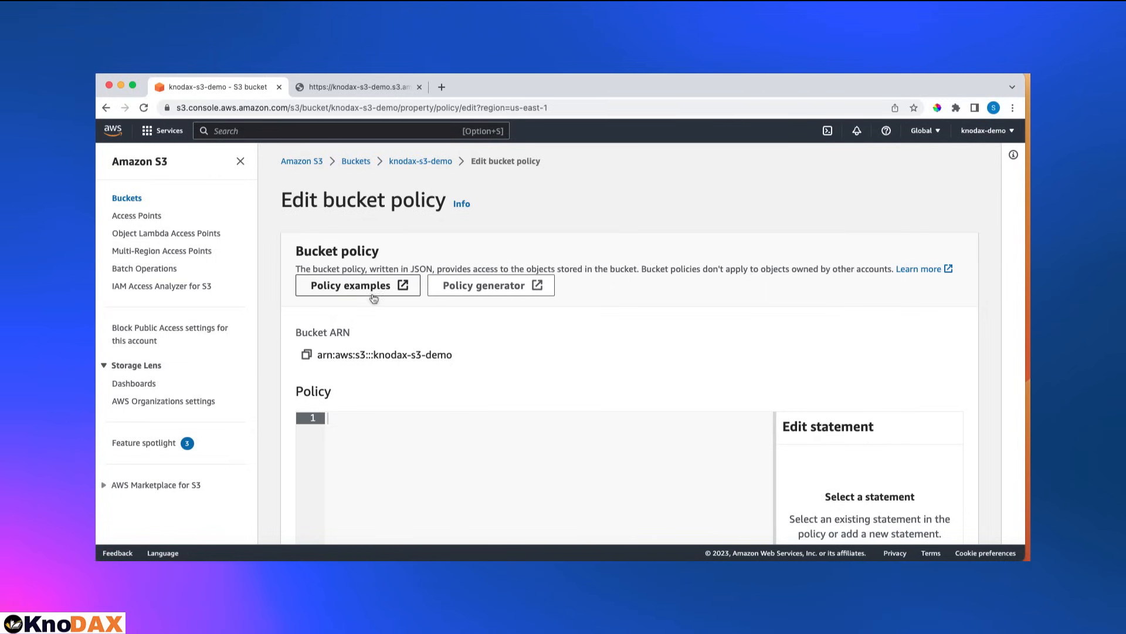
Browse the AWS Bucket policy examples page, then return to the policy editor tab.
click(358, 285)
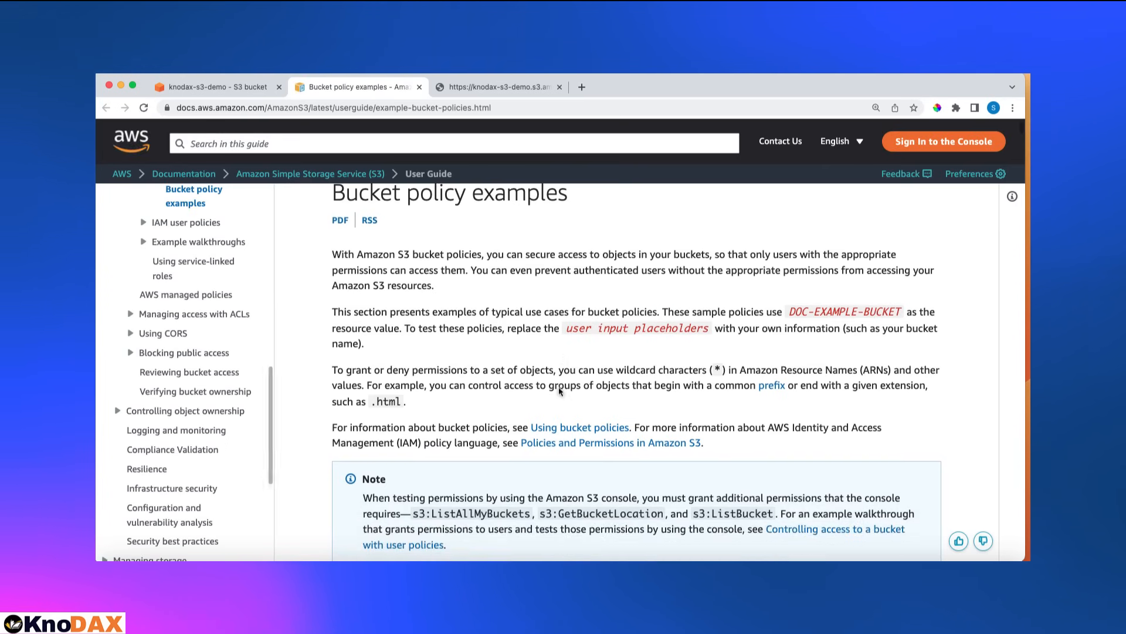
scroll(down, 3)
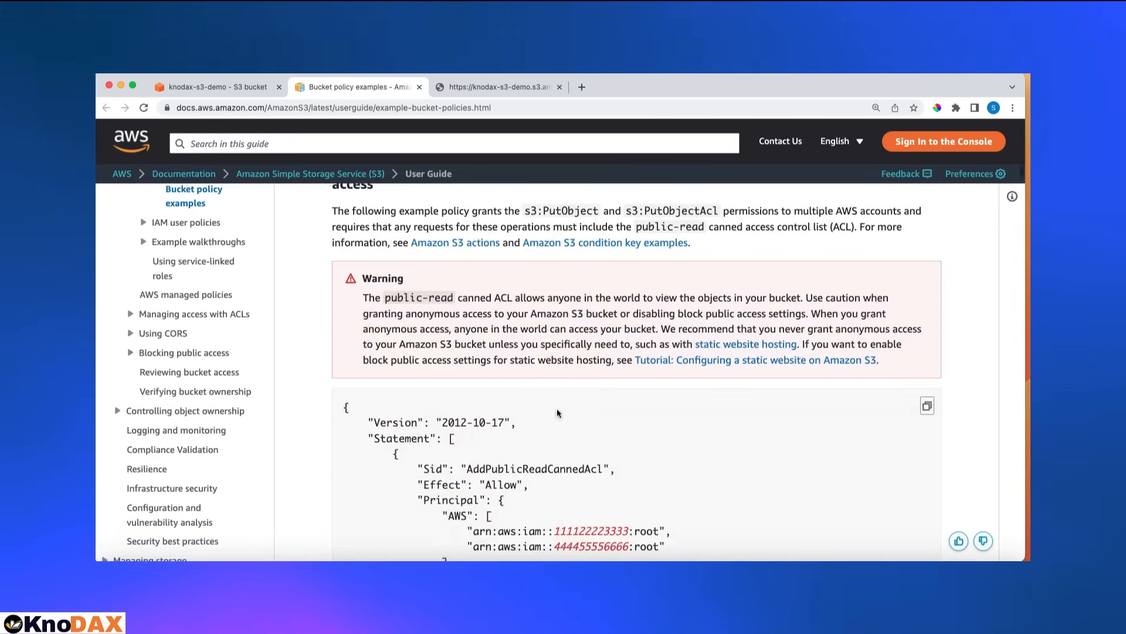
scroll(down, 3)
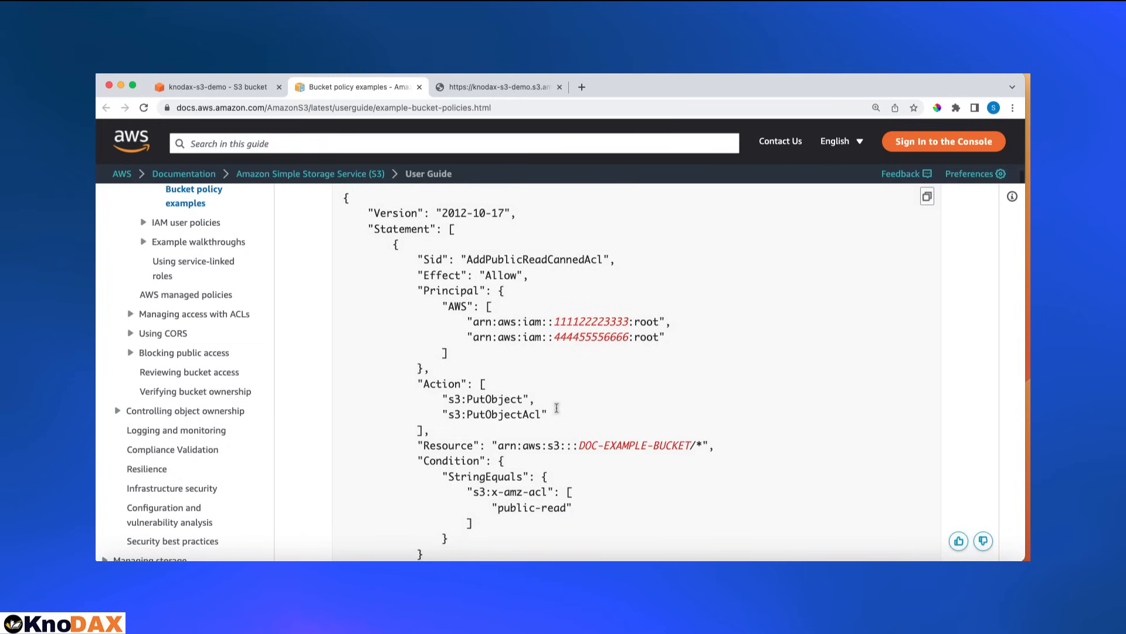
scroll(down, 3)
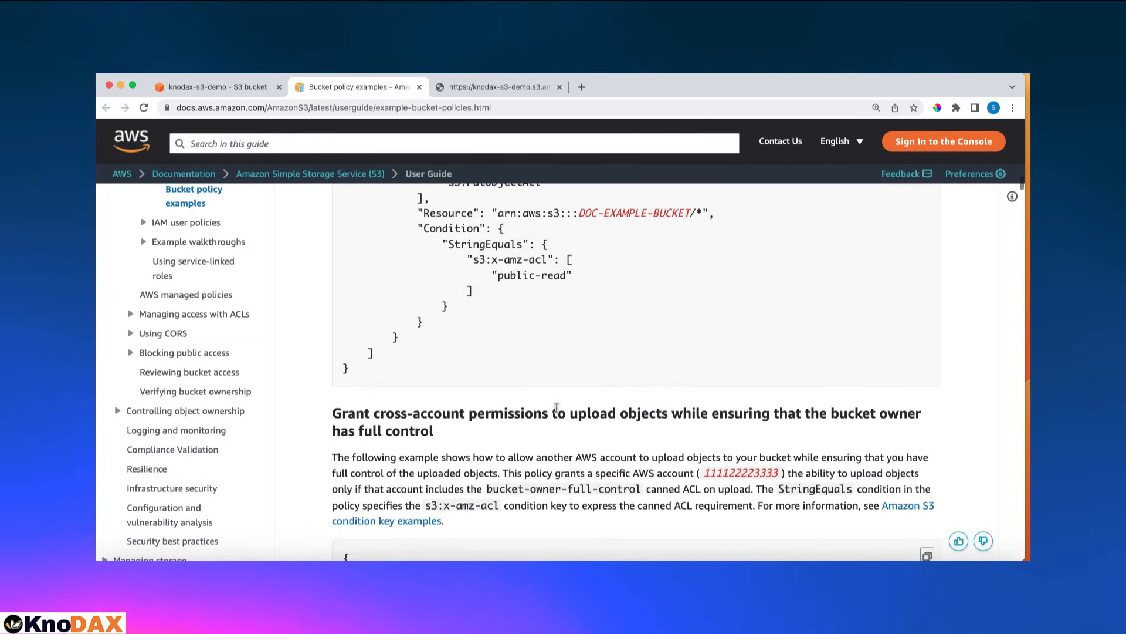
mouse_move(219, 95)
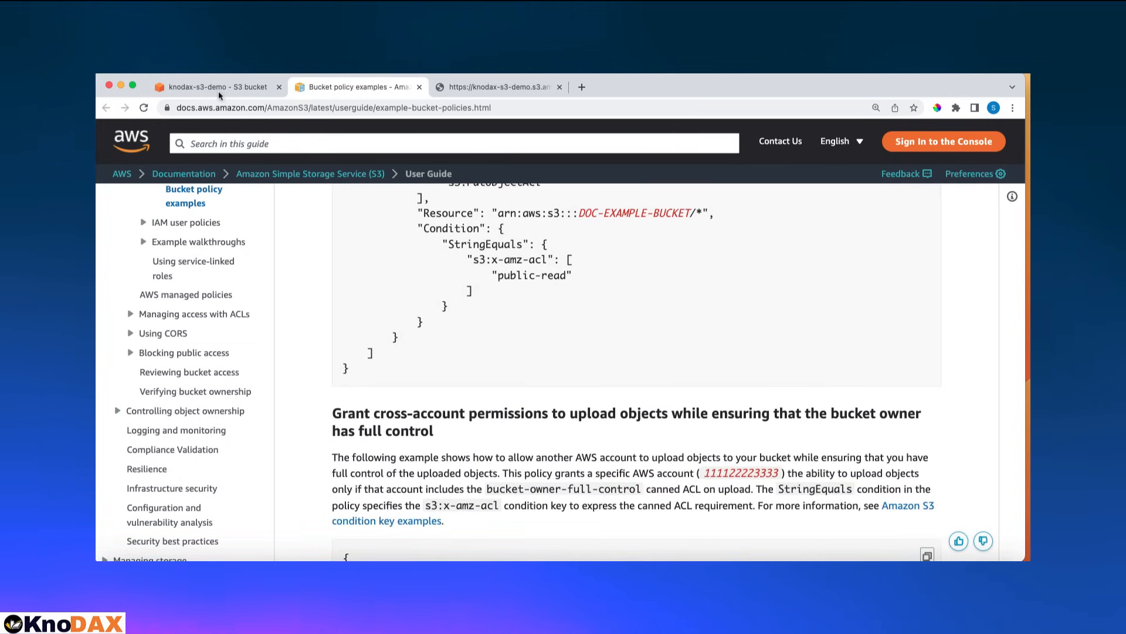
click(215, 86)
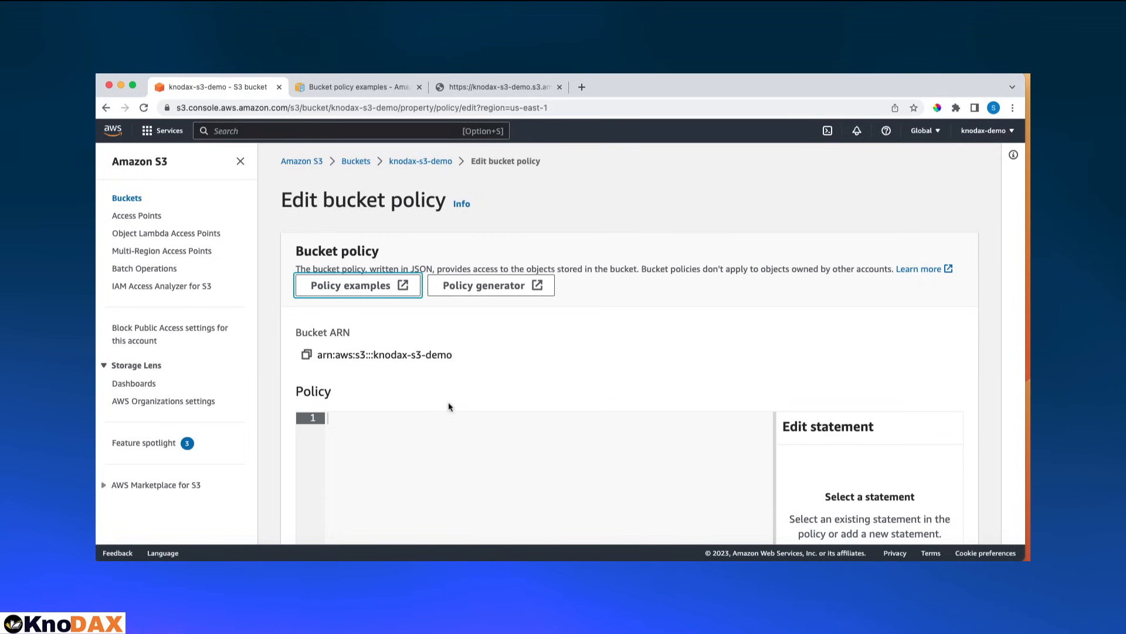
mouse_move(491, 285)
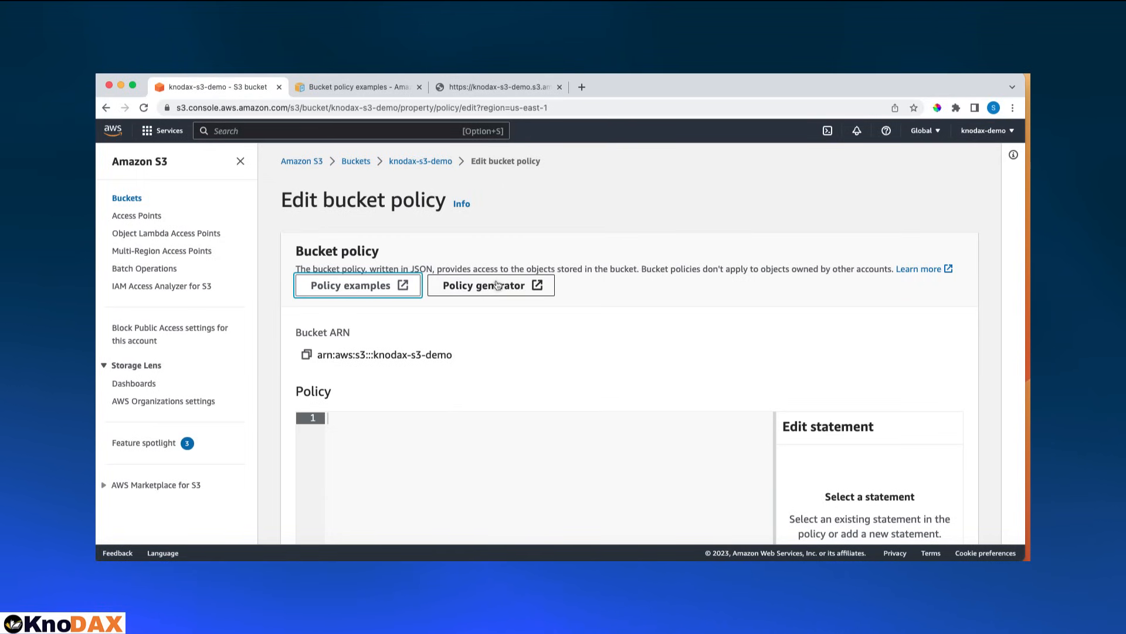
Launch the AWS Policy Generator and choose S3 Bucket Policy as the type.
click(482, 285)
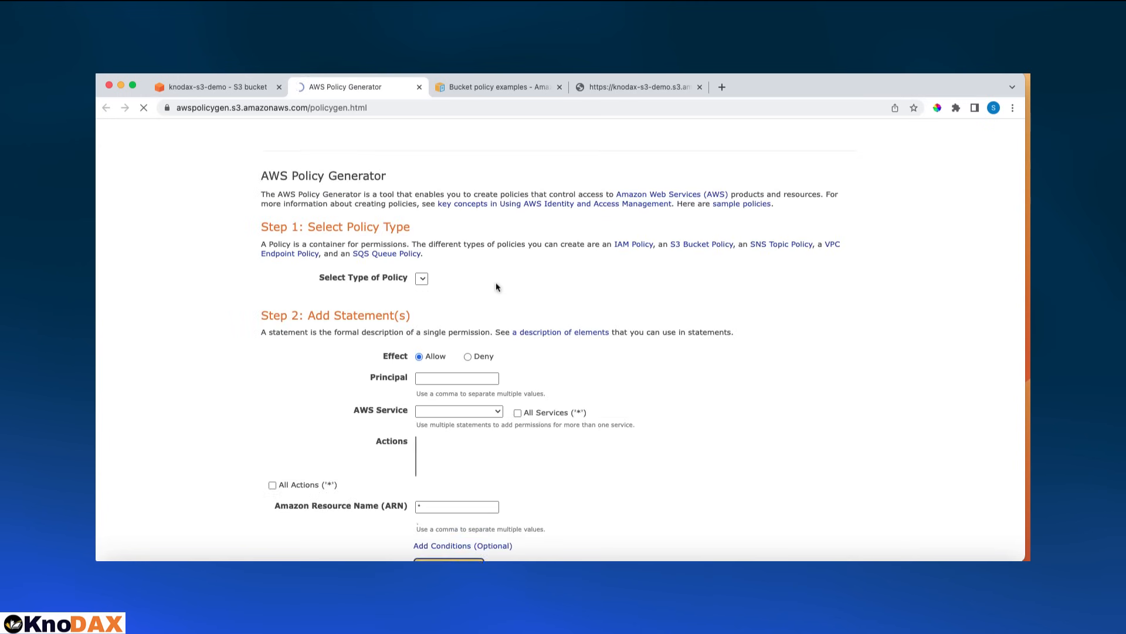
click(421, 278)
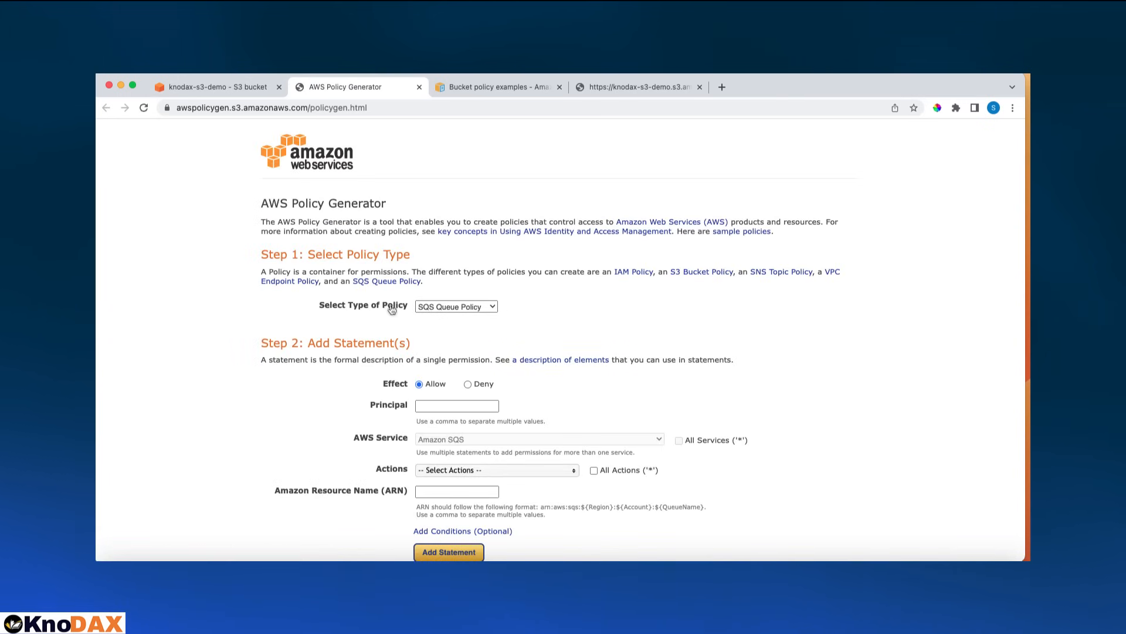
click(455, 306)
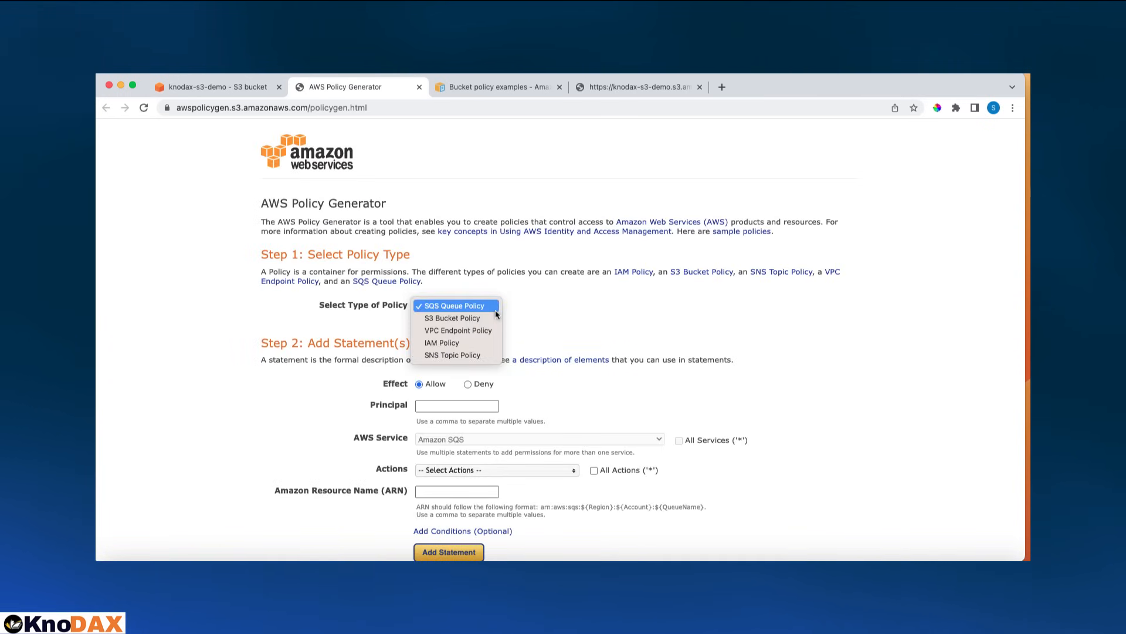
click(452, 318)
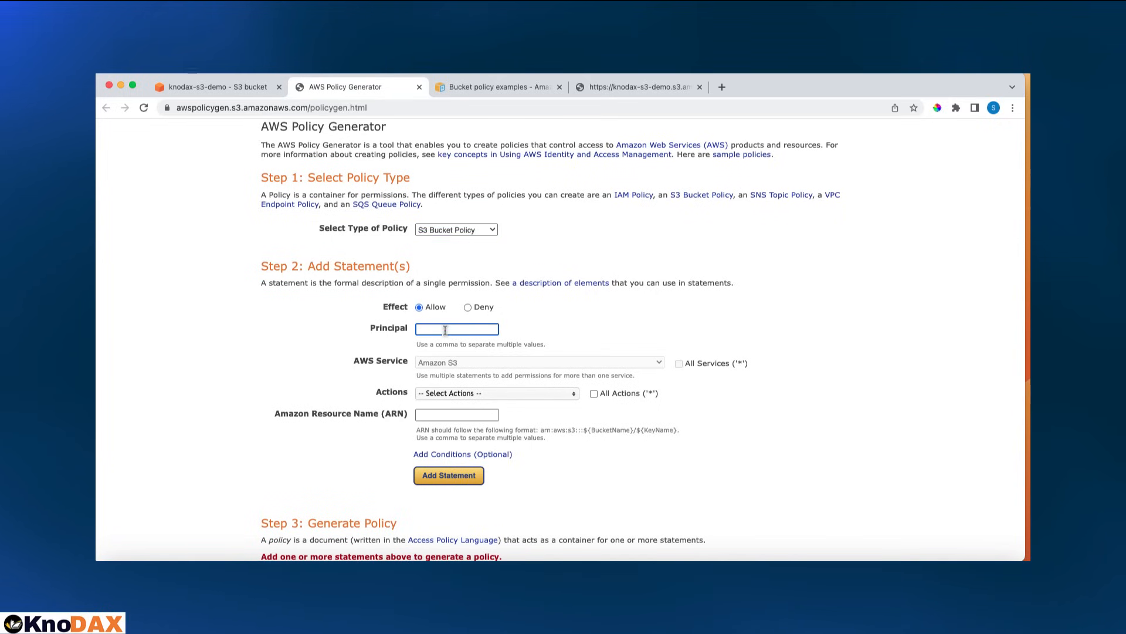
Set Principal to * and tick the GetObject action.
click(448, 475)
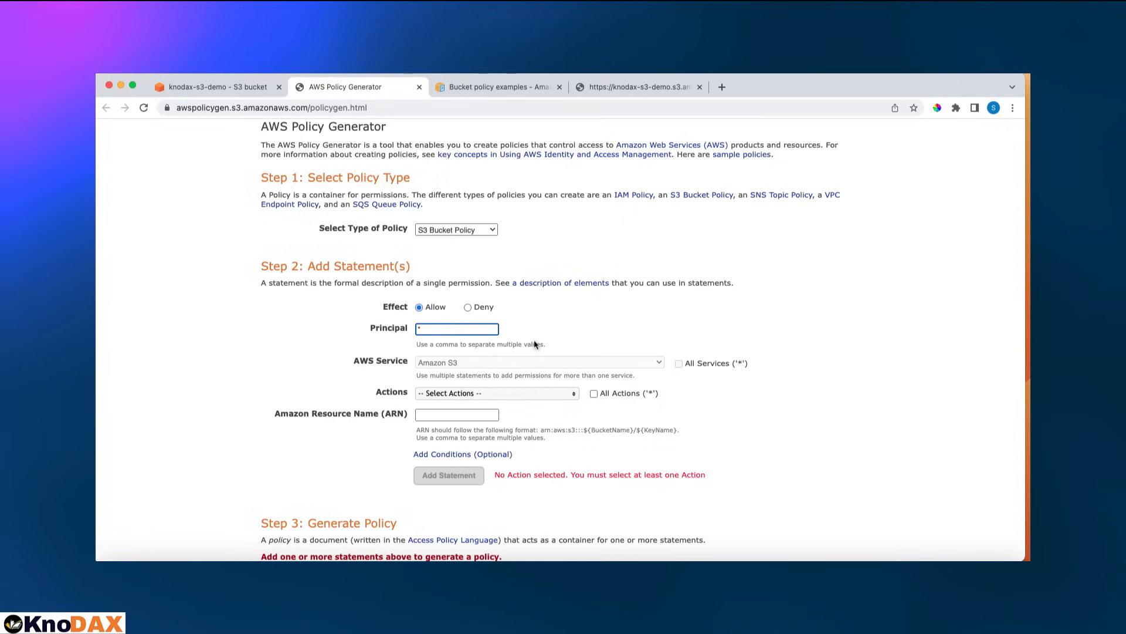
mouse_move(499, 373)
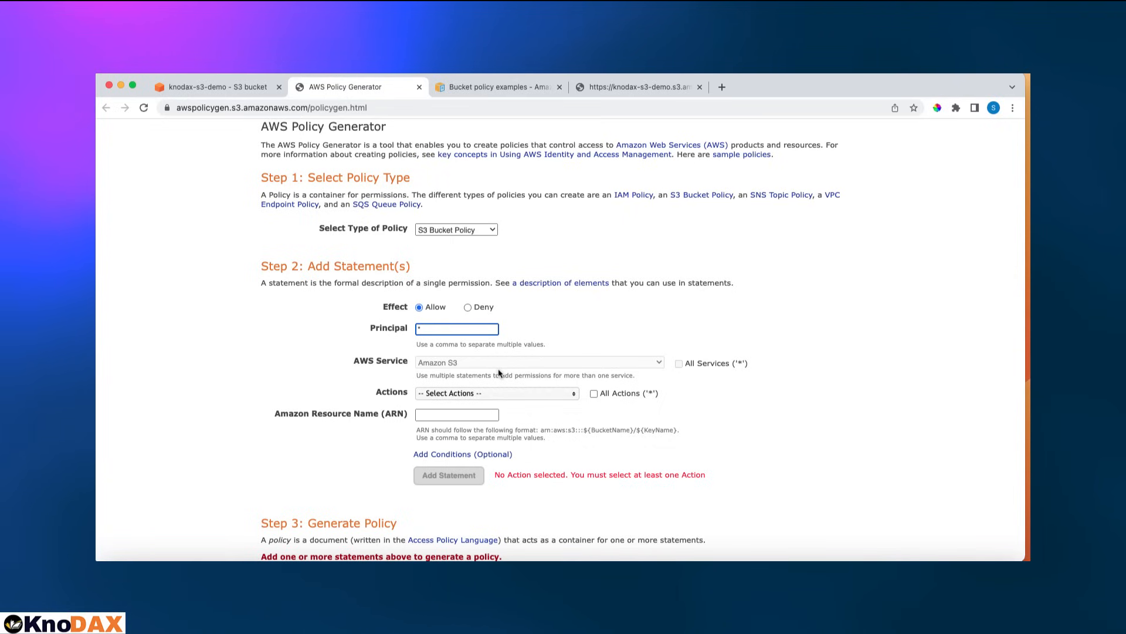
mouse_move(481, 411)
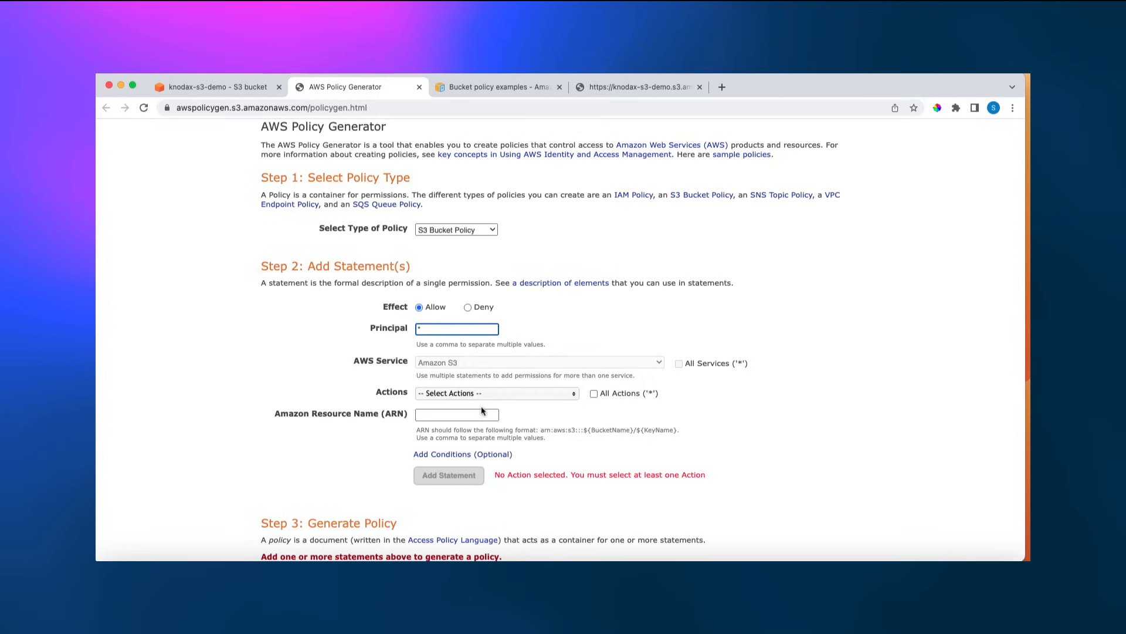
click(496, 393)
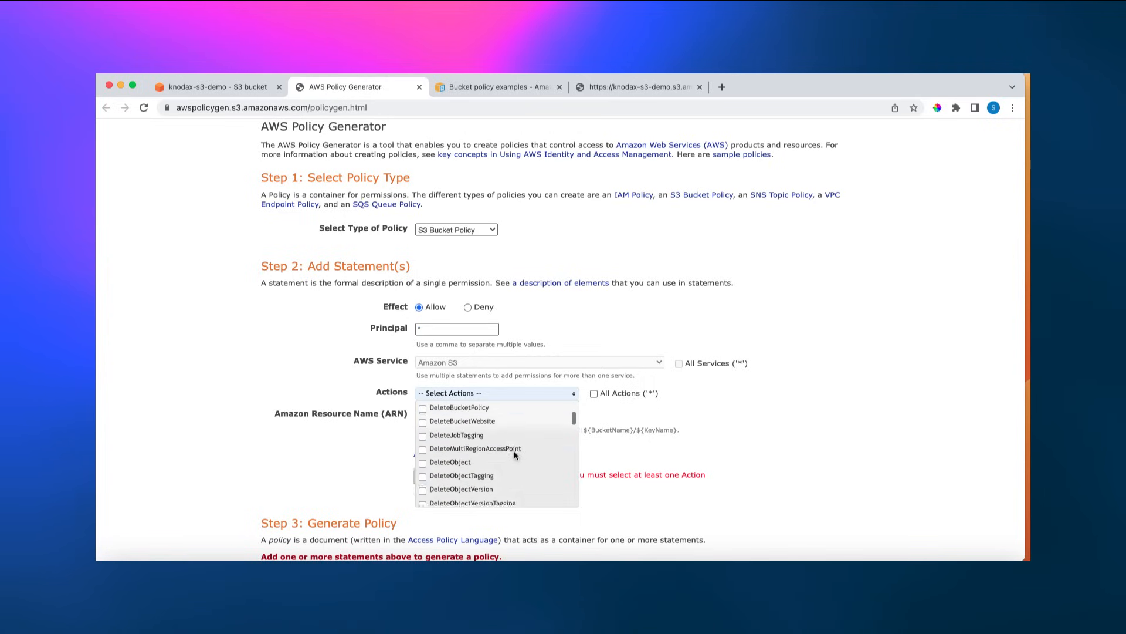
scroll(down, 3)
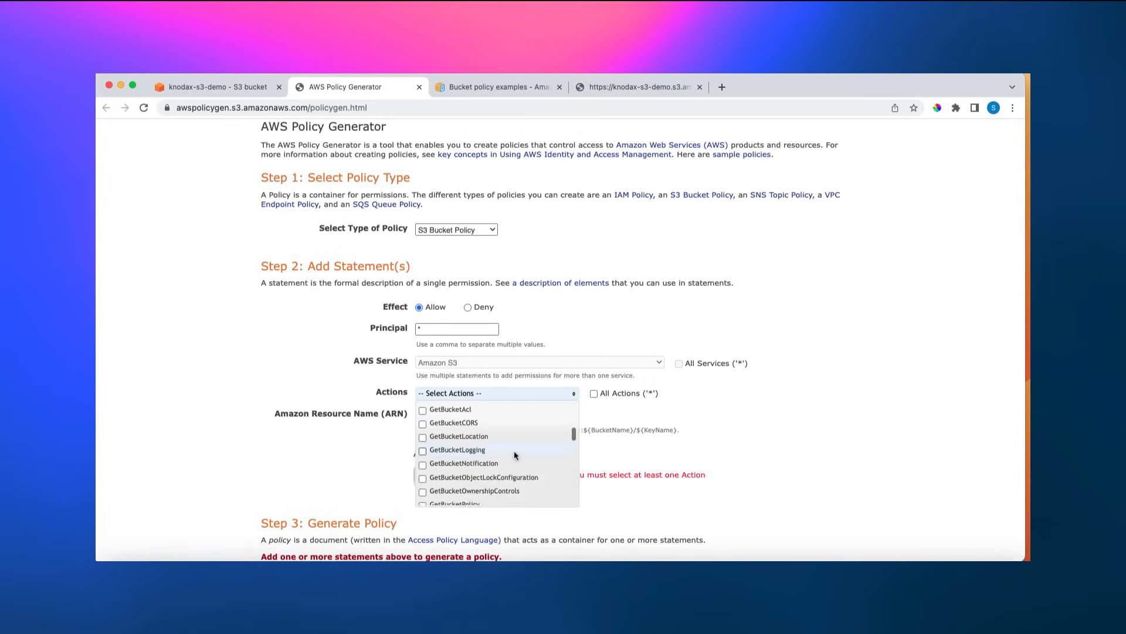
scroll(up, 3)
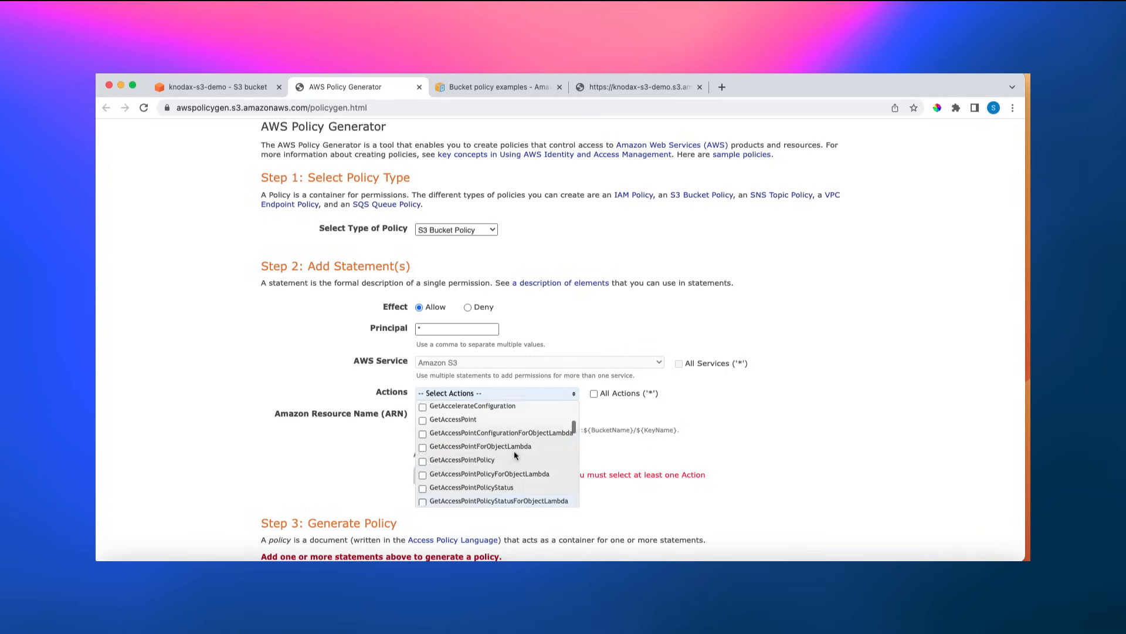
scroll(up, 3)
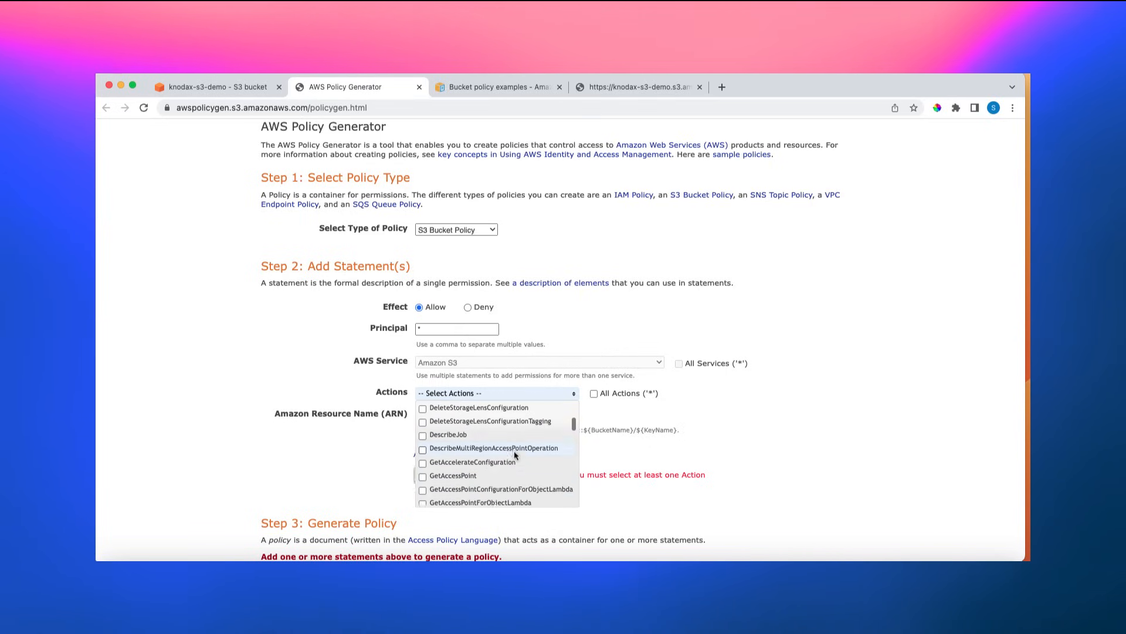
scroll(down, 3)
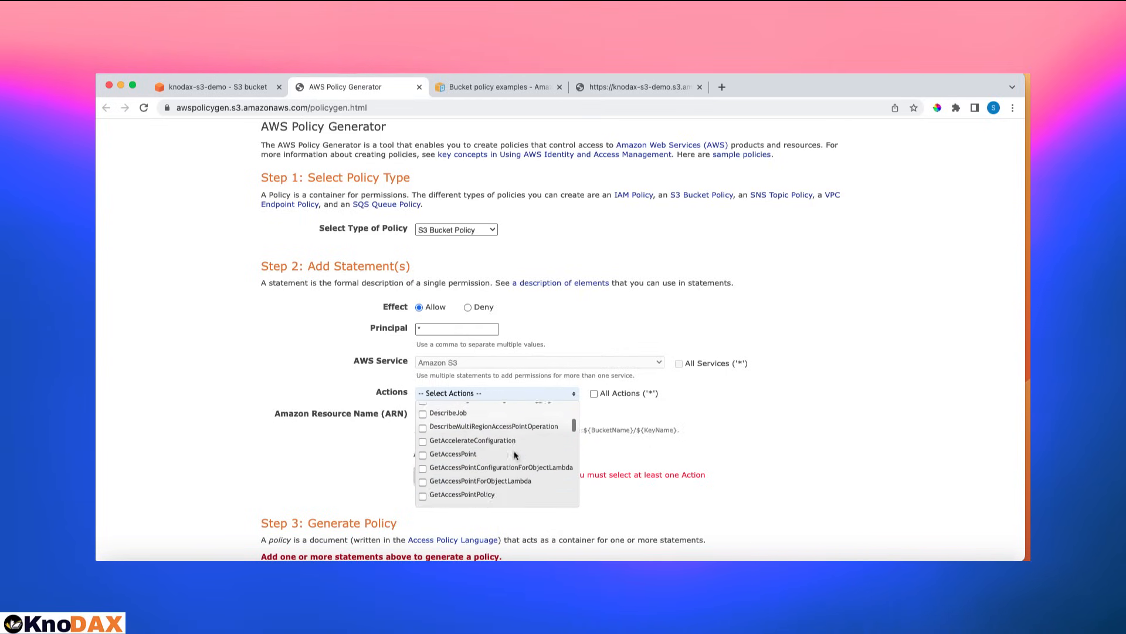
scroll(down, 3)
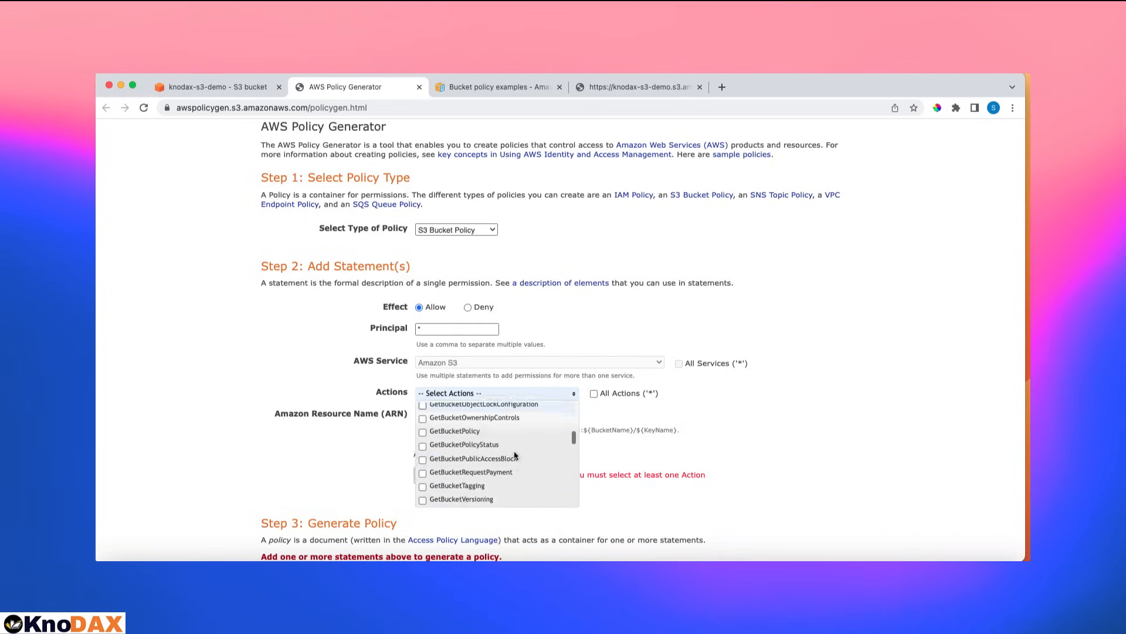
scroll(down, 3)
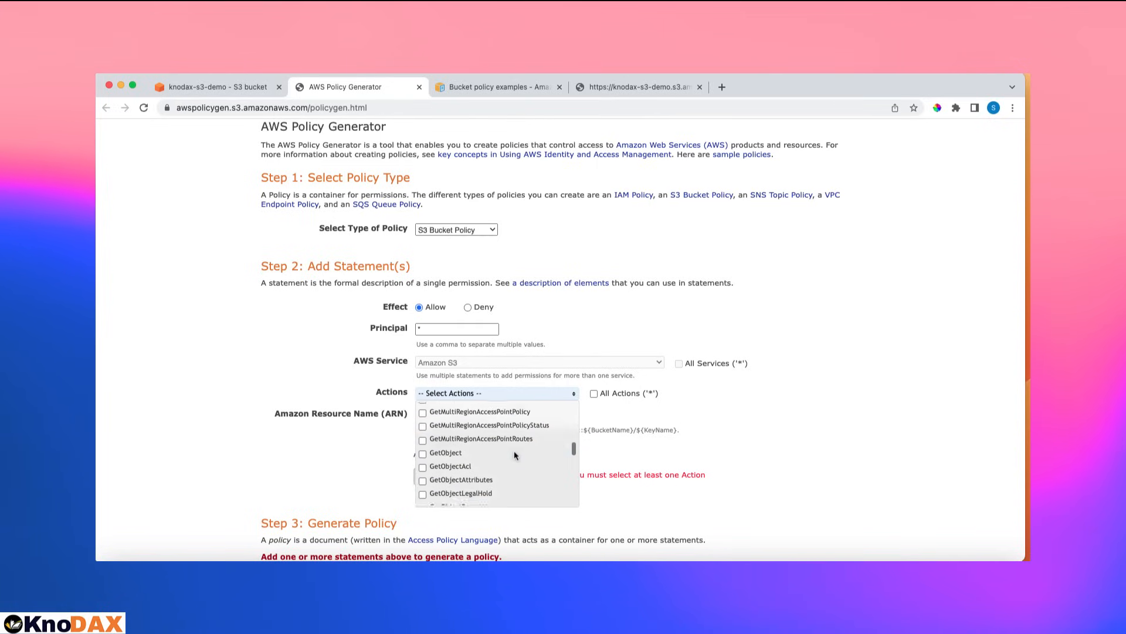
click(422, 438)
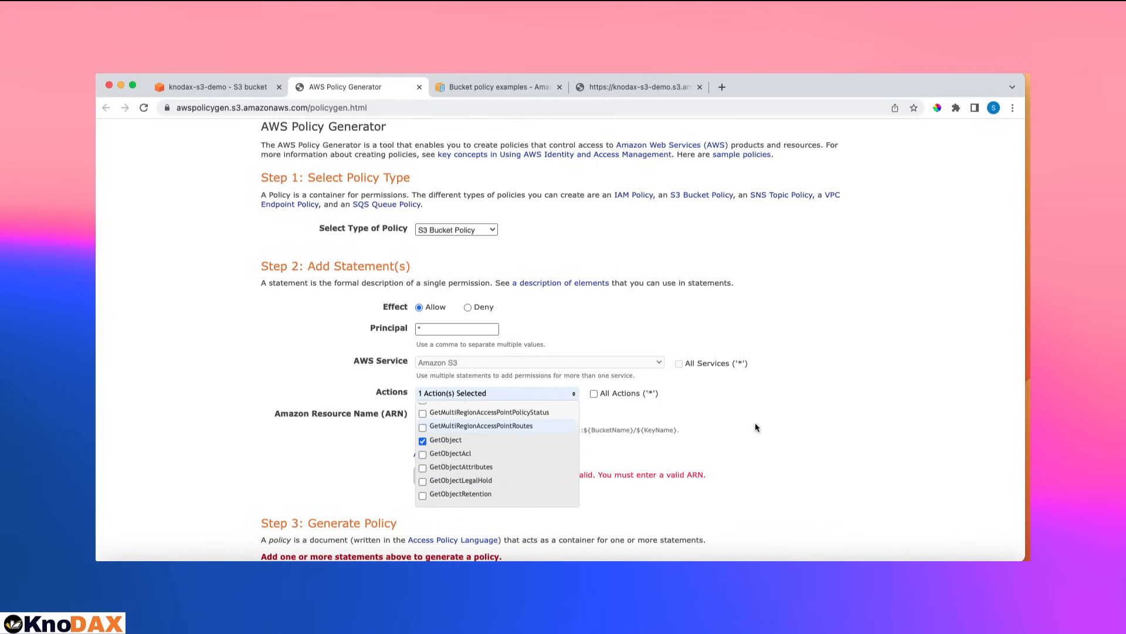
Copy the knodax-s3-demo Bucket ARN from the policy editor for the generator.
scroll(down, 3)
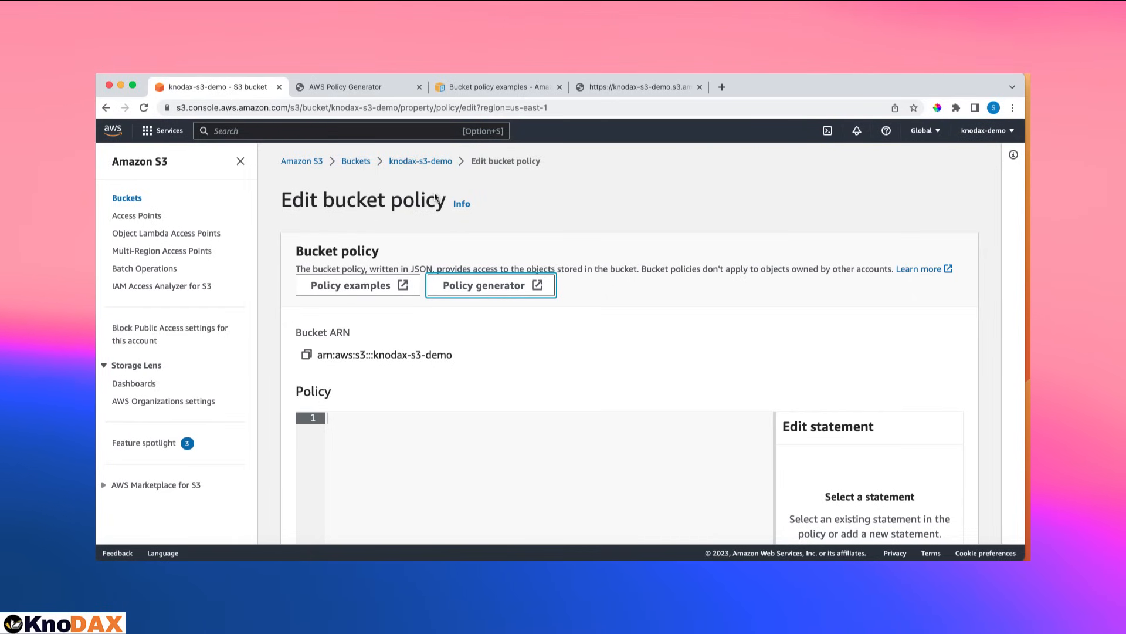
click(421, 160)
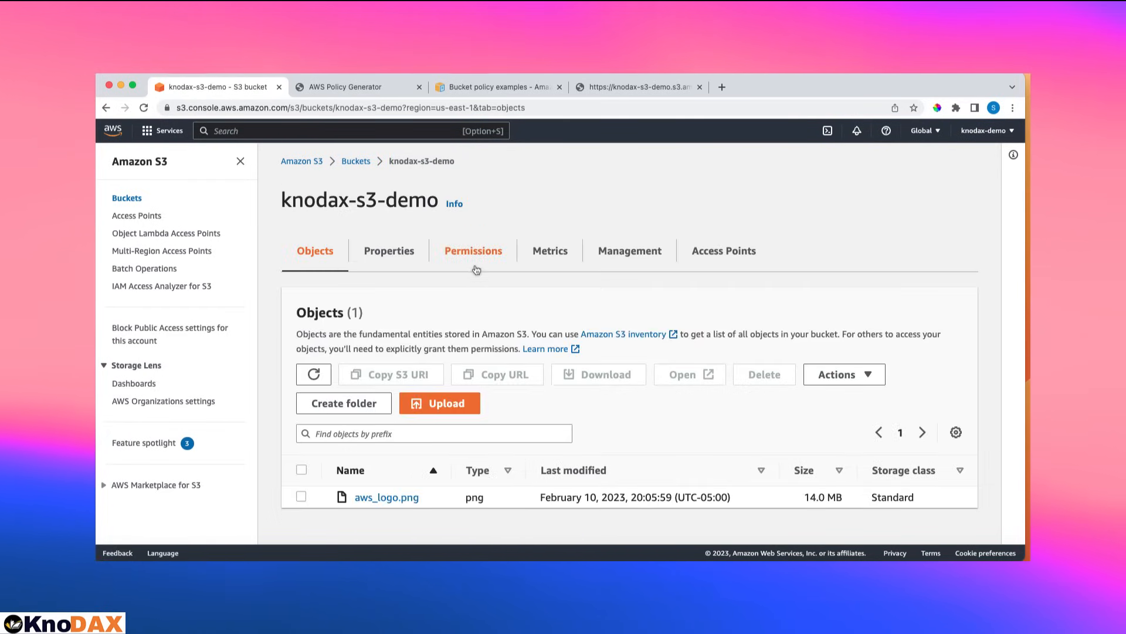
click(473, 250)
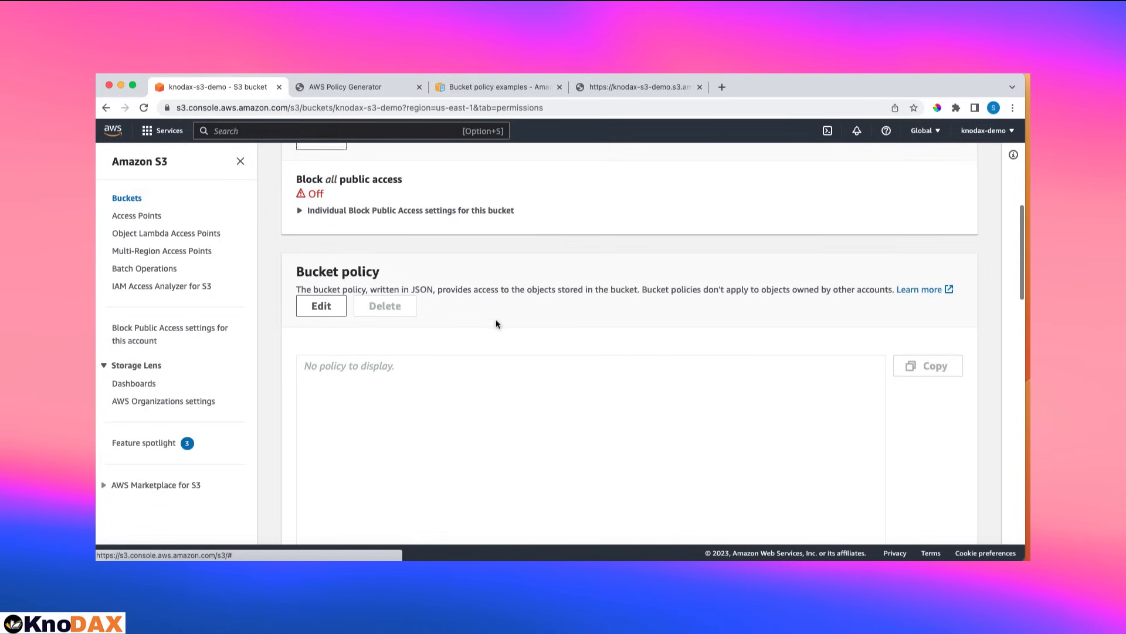
click(321, 305)
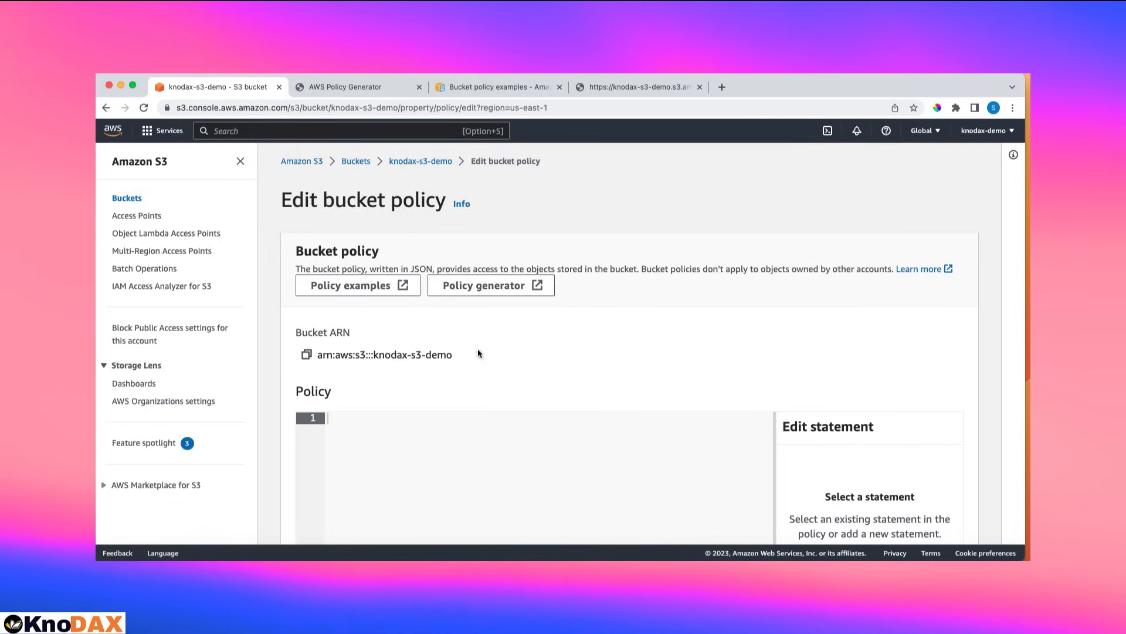
click(306, 355)
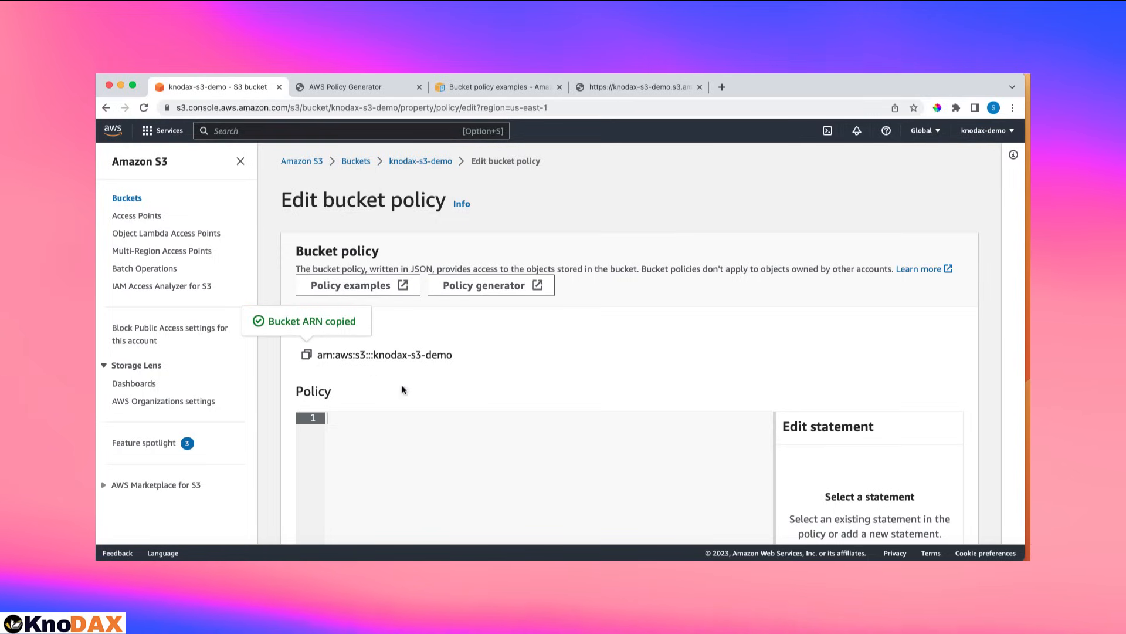
mouse_move(477, 201)
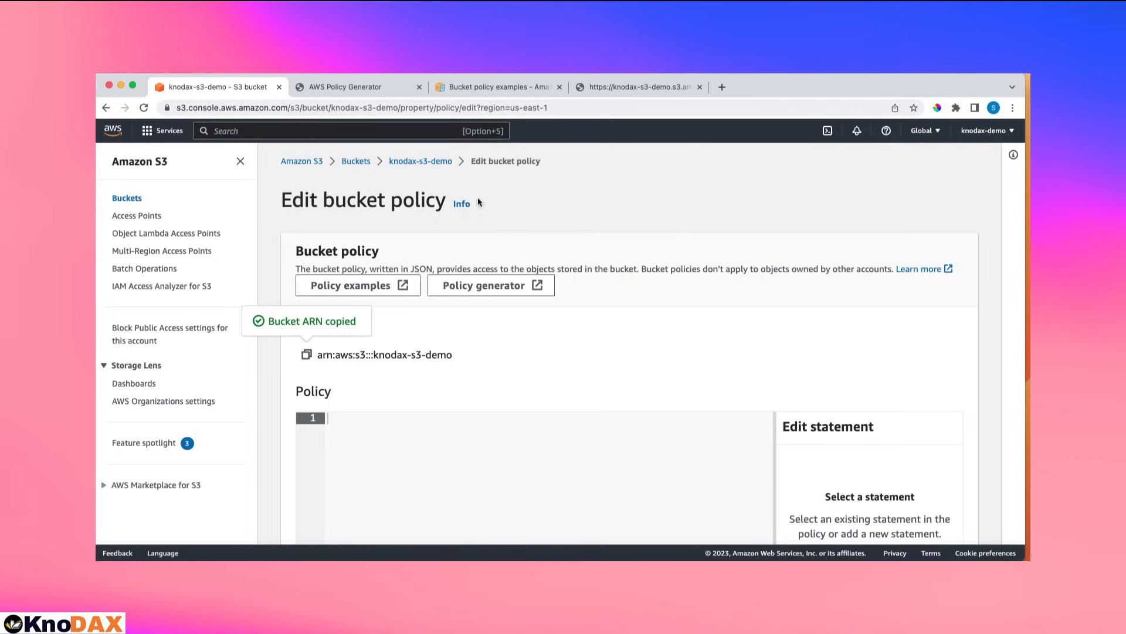
click(352, 86)
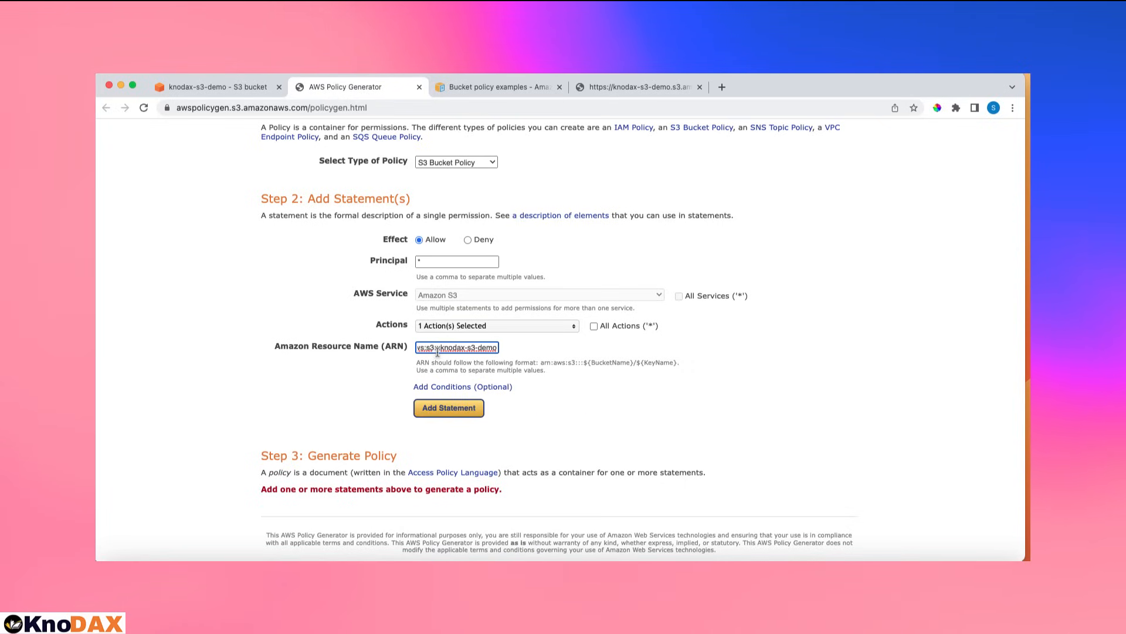
Append /* to the ARN, add the statement, generate the policy and copy its JSON.
text(/*)
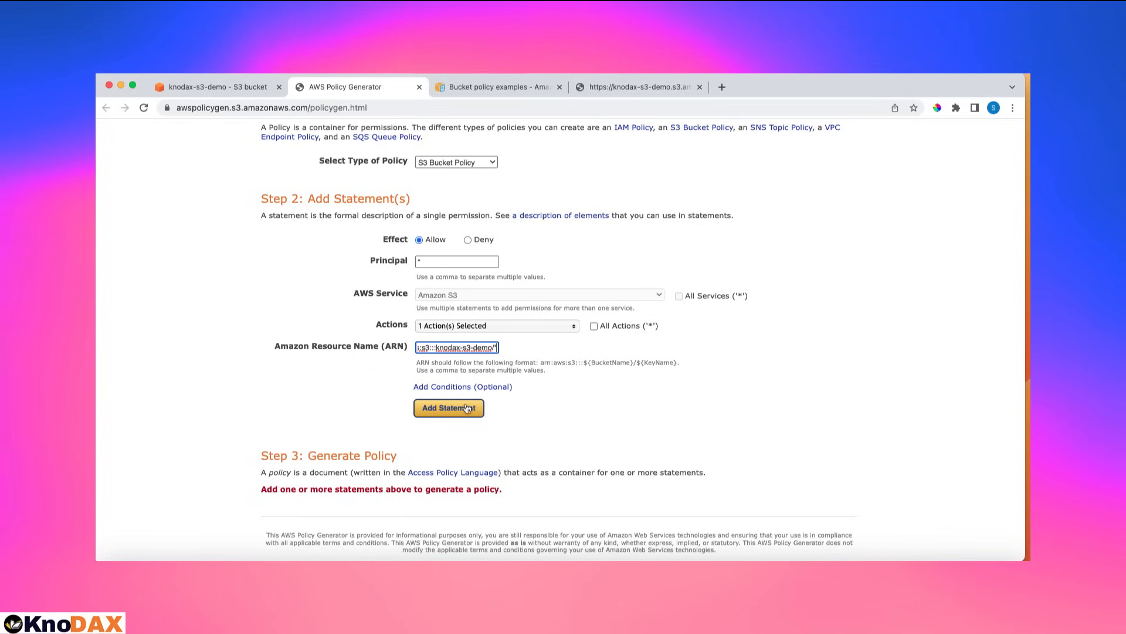
click(448, 407)
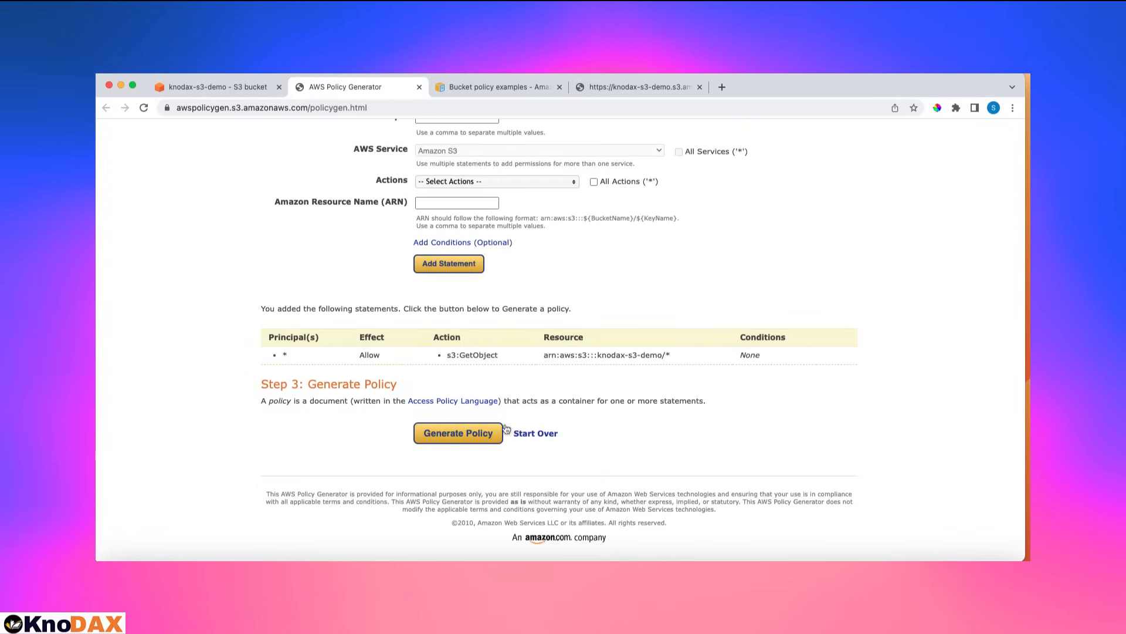
click(458, 432)
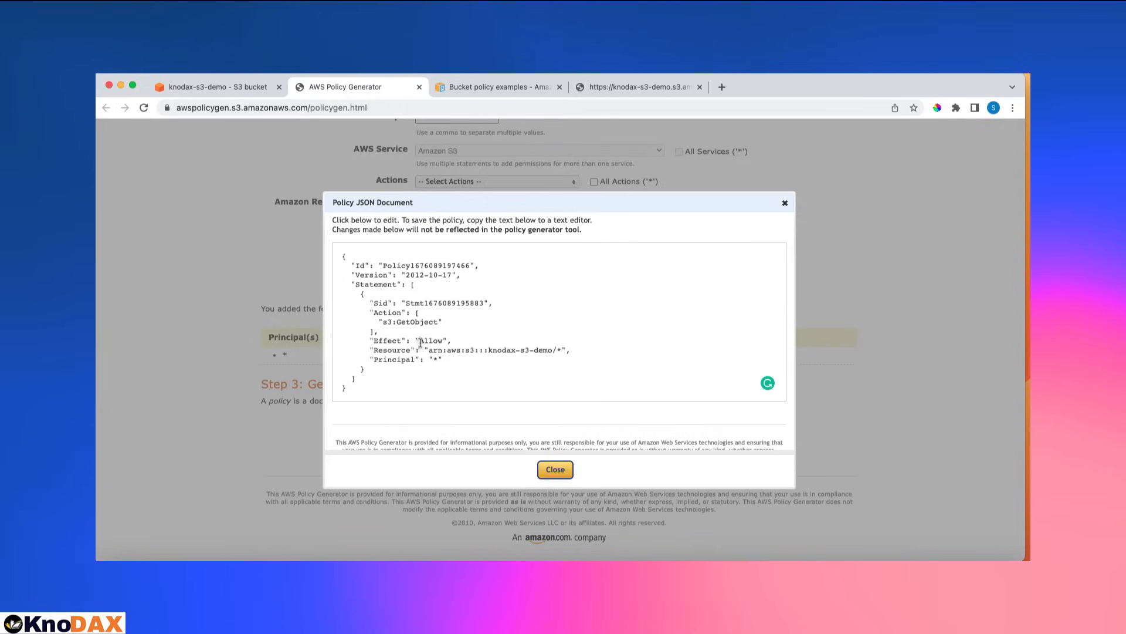
double_click(431, 350)
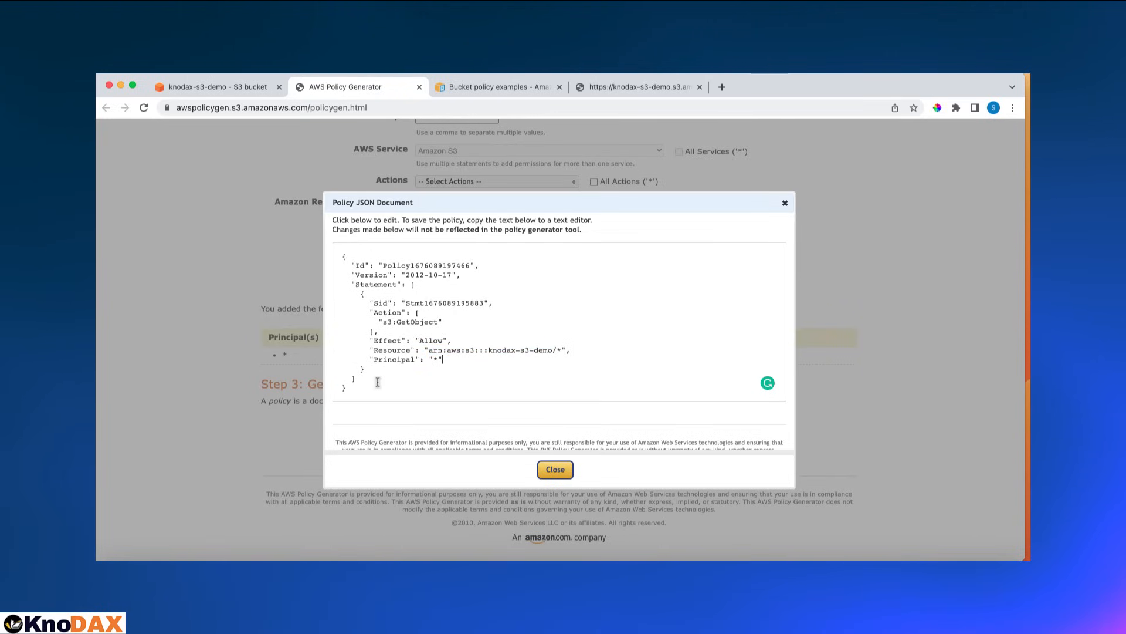
key(ctrl+a)
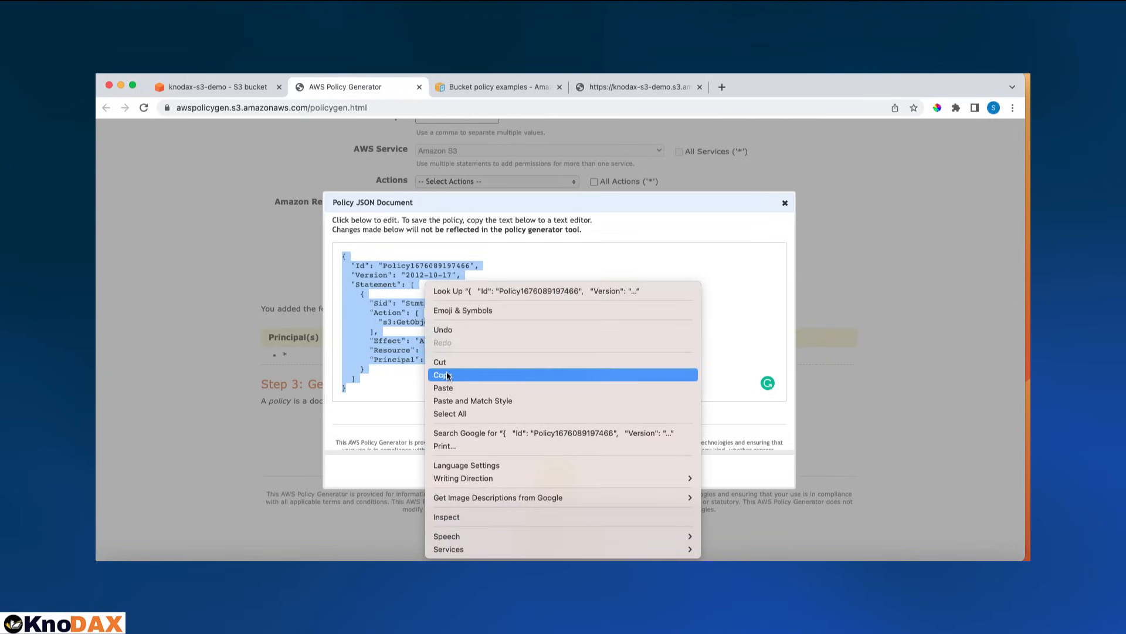
click(444, 374)
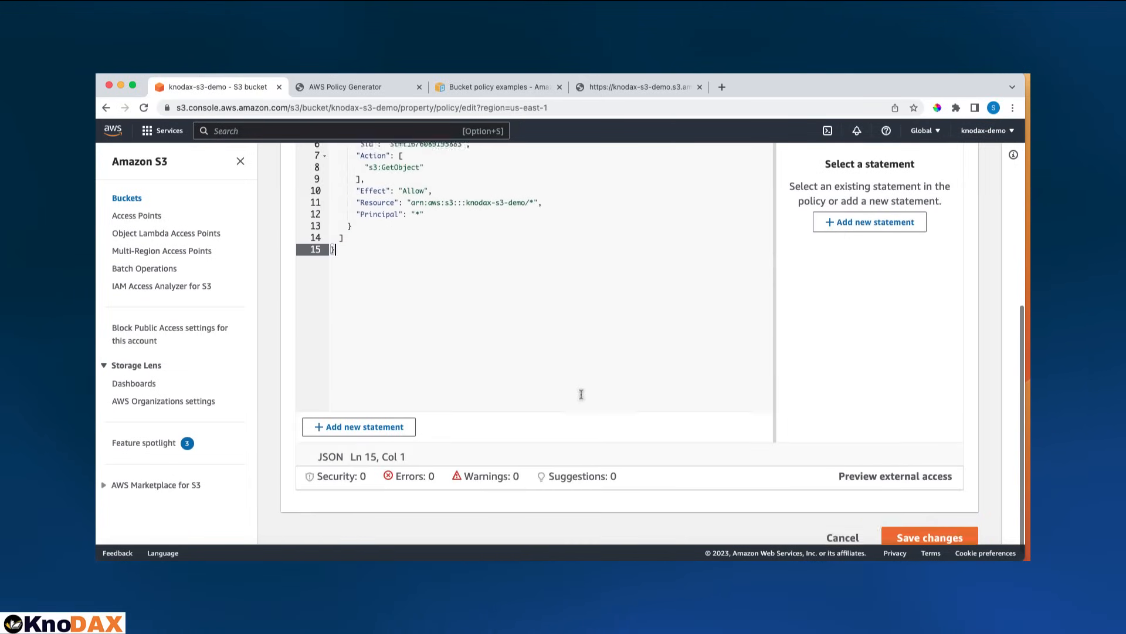
Save the pasted GetObject bucket policy in the S3 policy editor.
click(928, 538)
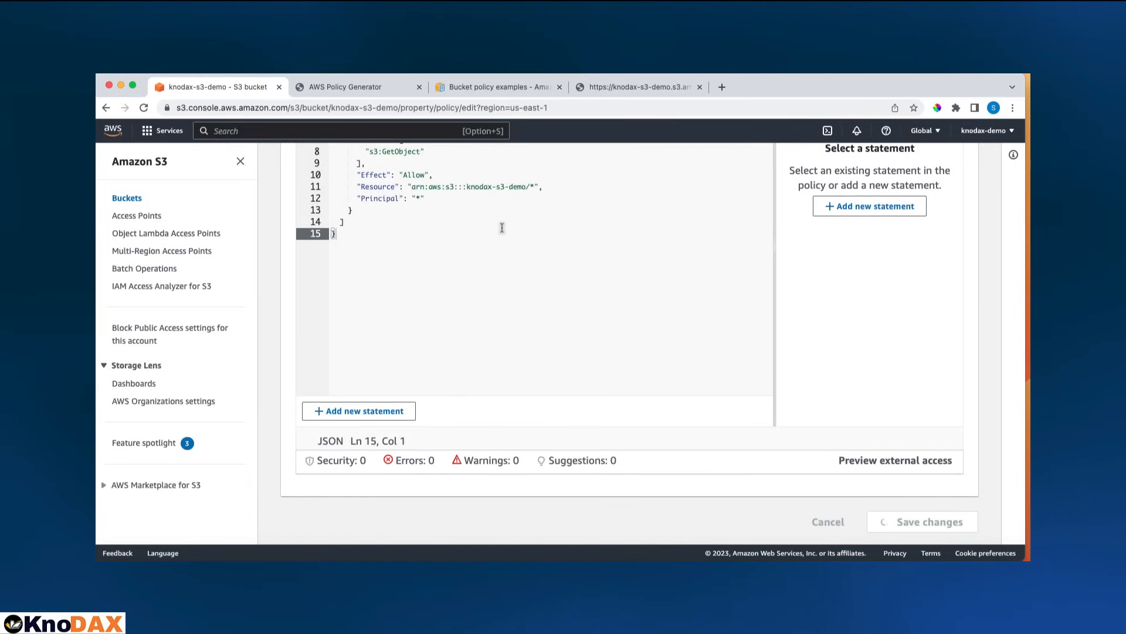
click(928, 521)
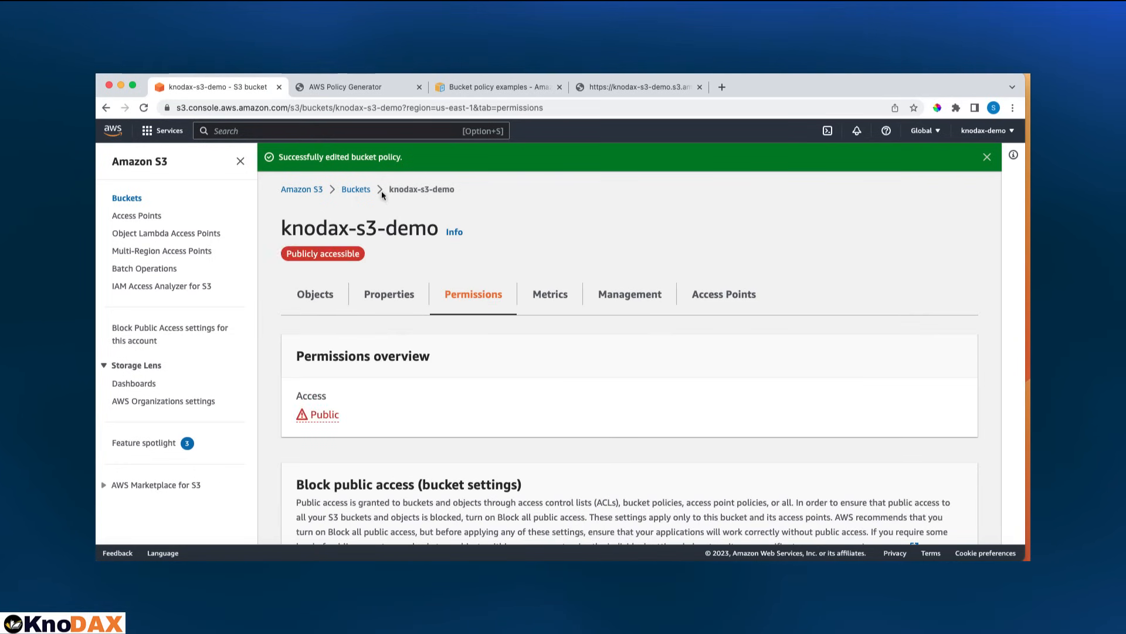
mouse_move(430, 333)
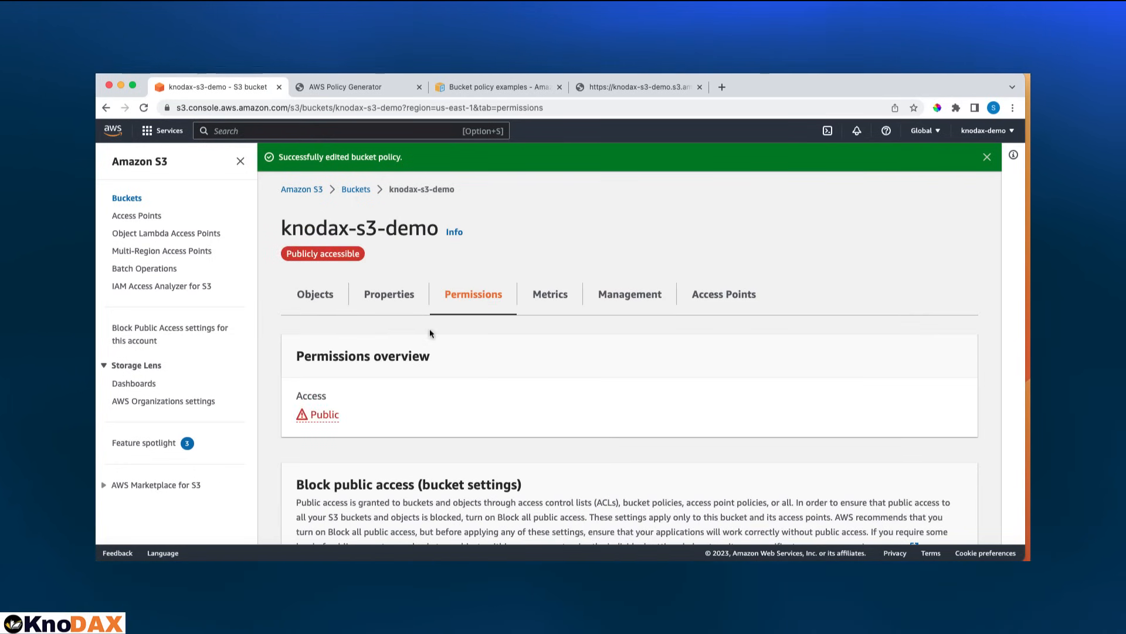
Review the saved public GetObject policy for knodax-s3-demo/*, then return to the Objects list.
scroll(down, 3)
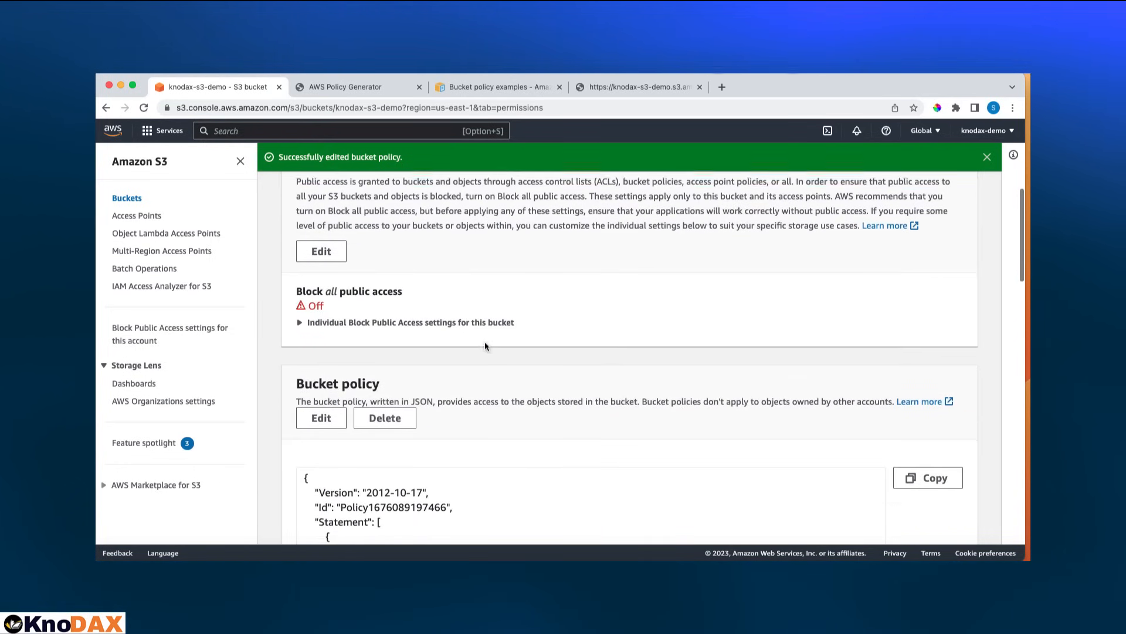
scroll(down, 3)
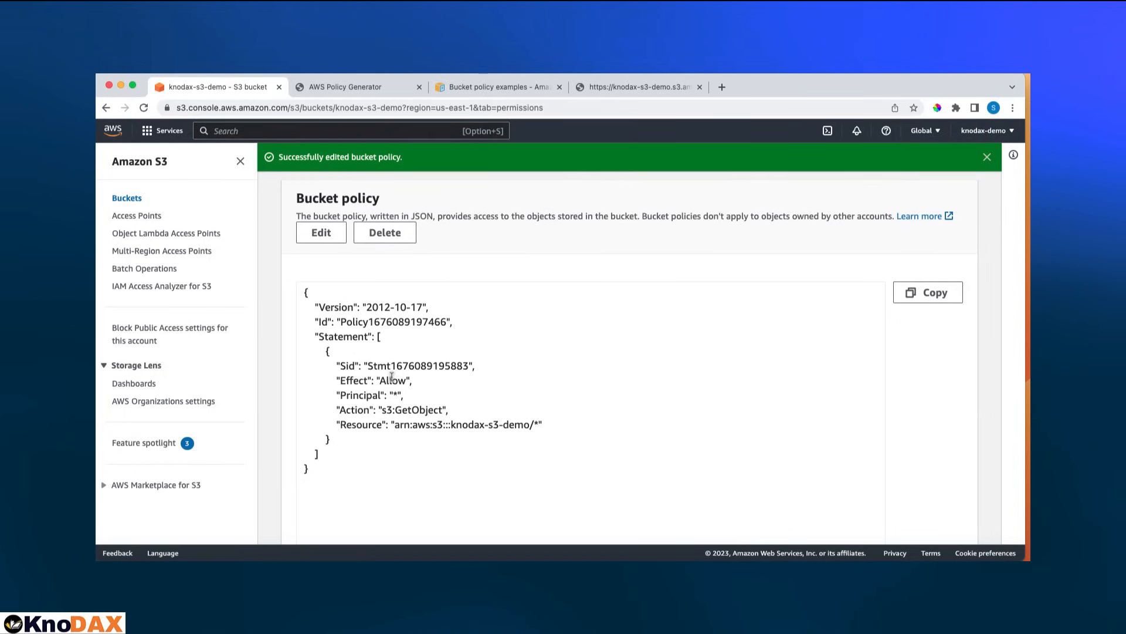
mouse_move(585, 458)
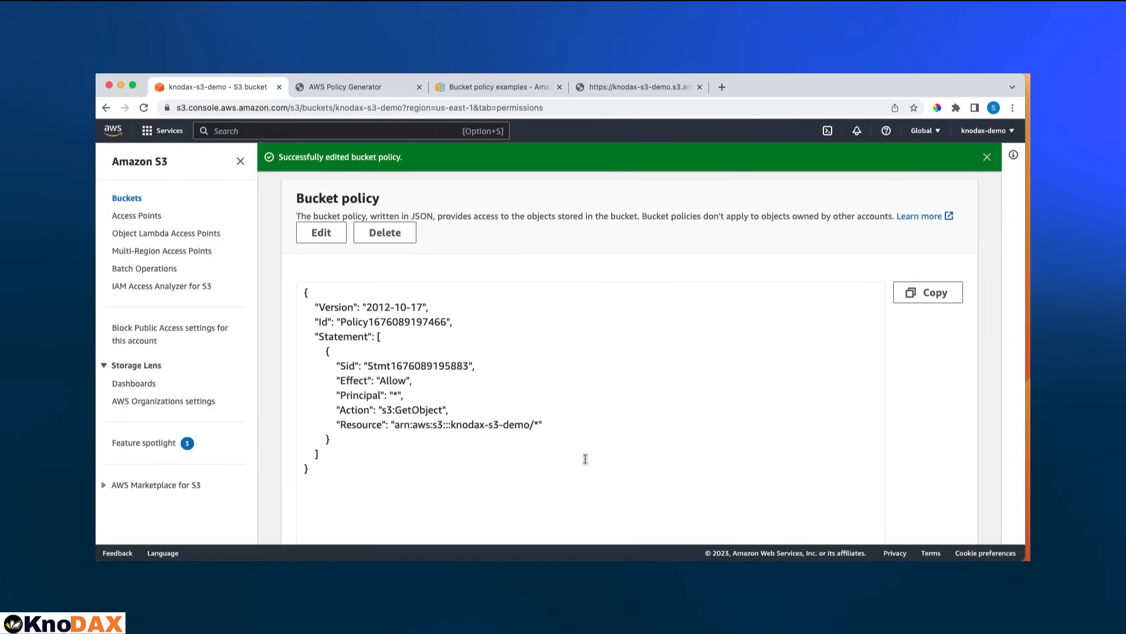
mouse_move(394, 393)
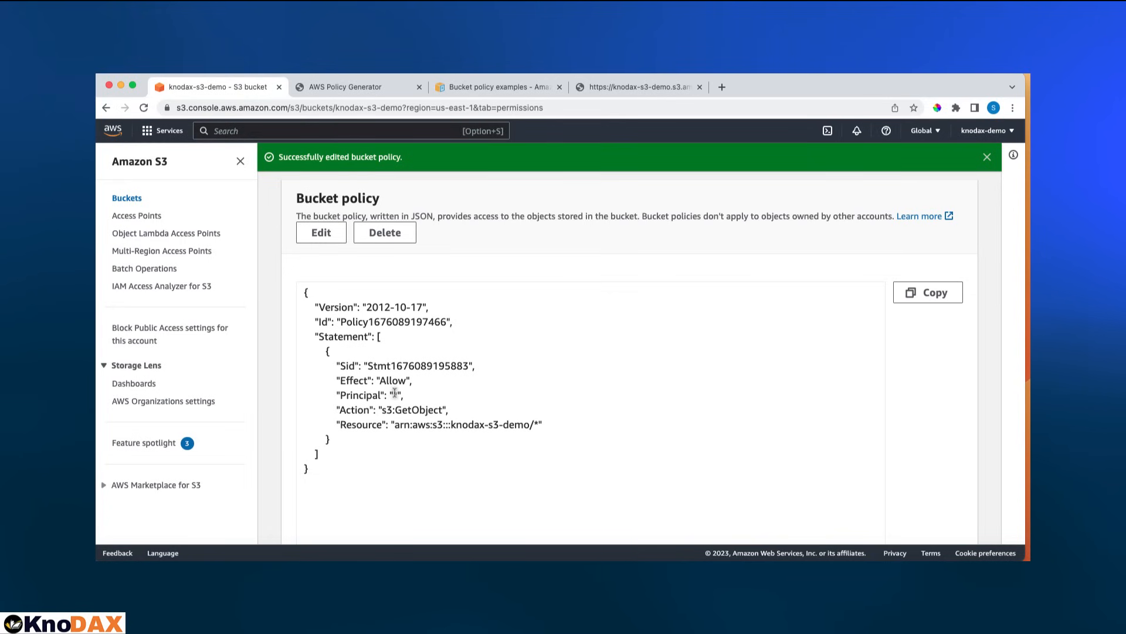
scroll(down, 3)
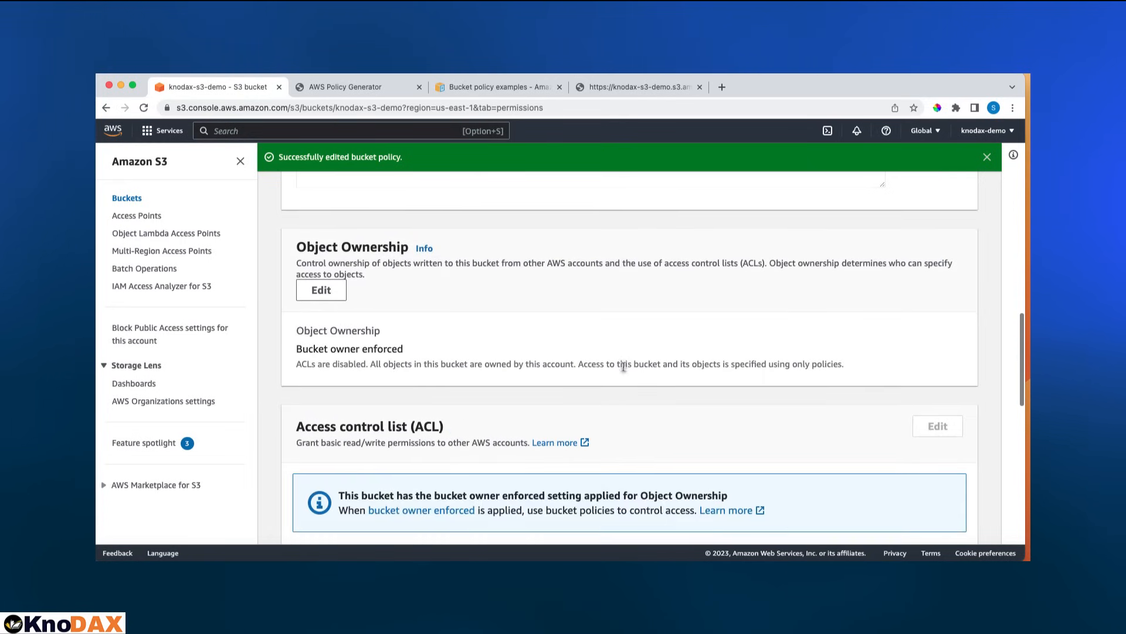
scroll(up, 3)
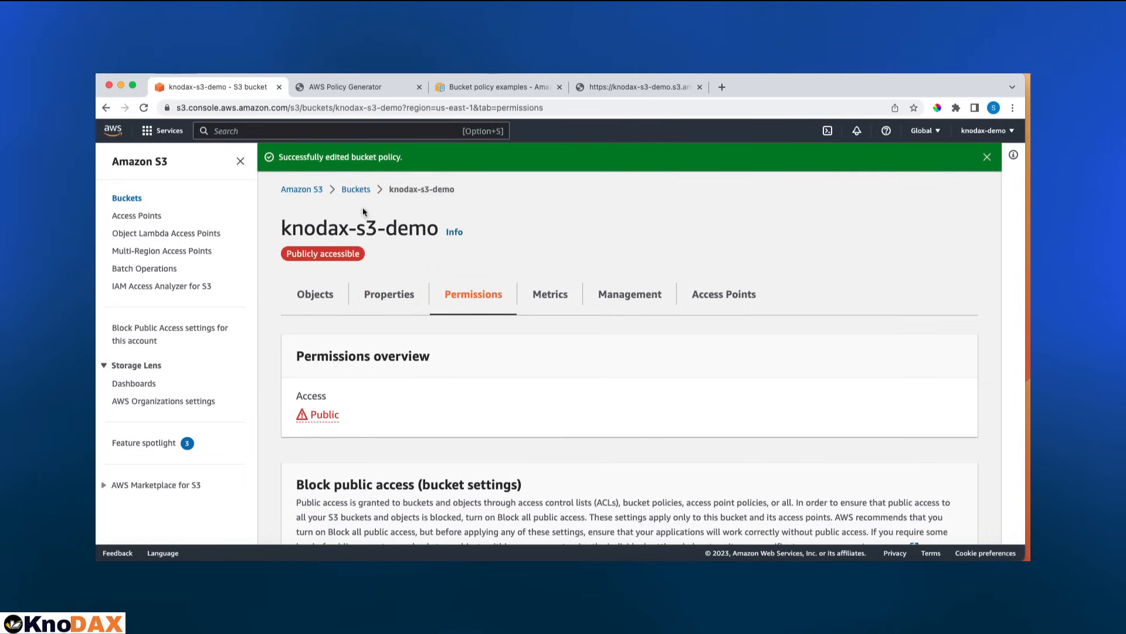
click(314, 294)
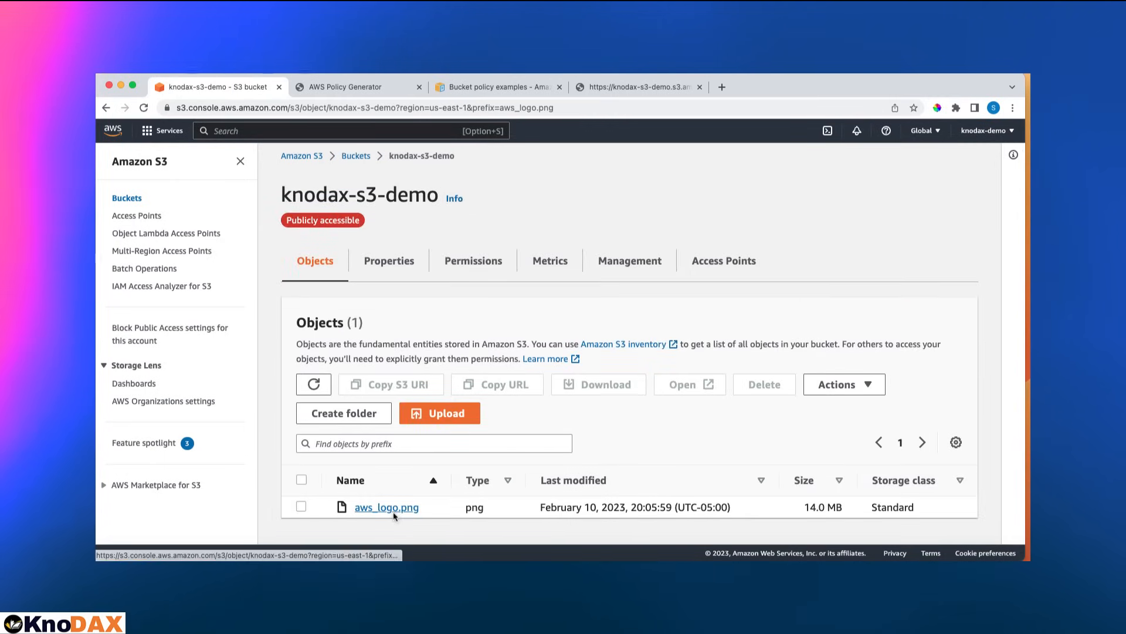
Open aws_logo.png's details and copy its object URL.
click(386, 507)
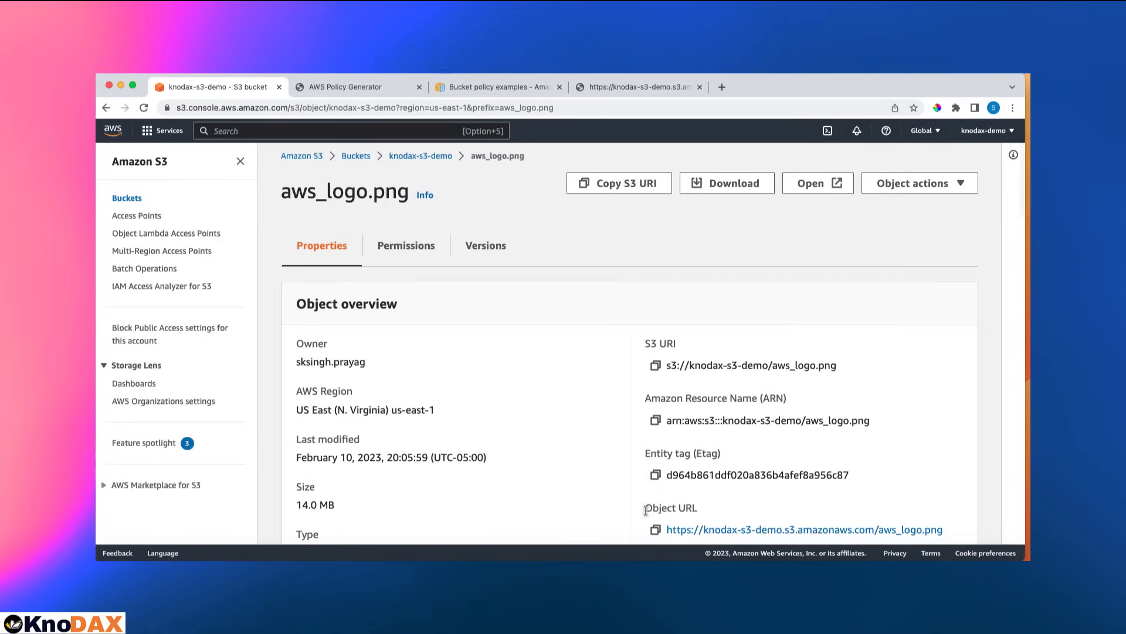
click(655, 529)
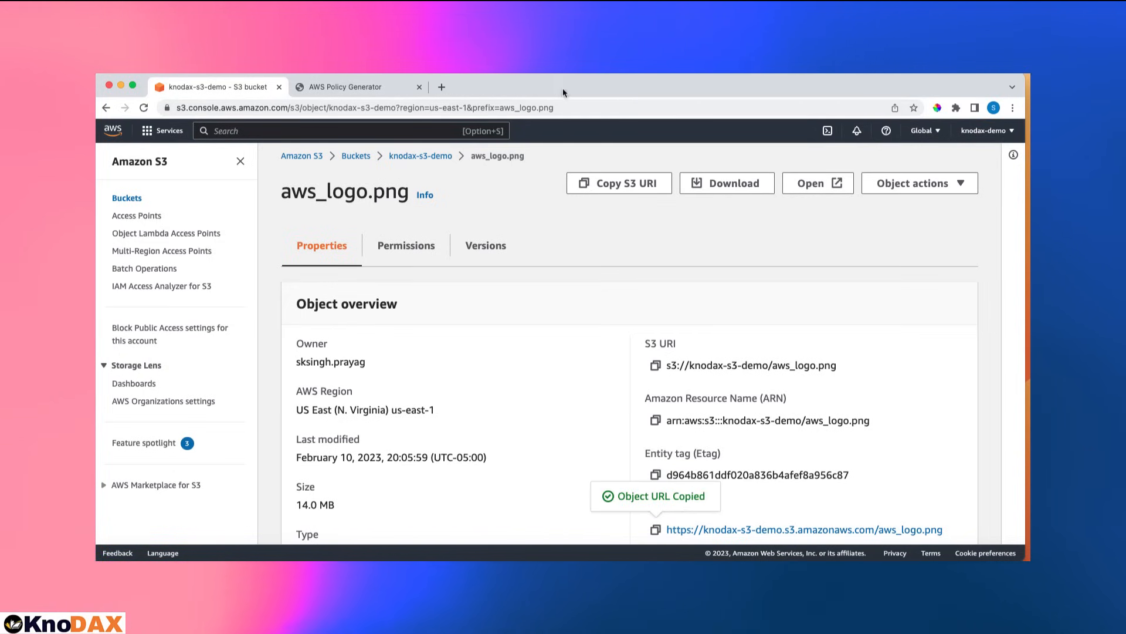
right_click(216, 86)
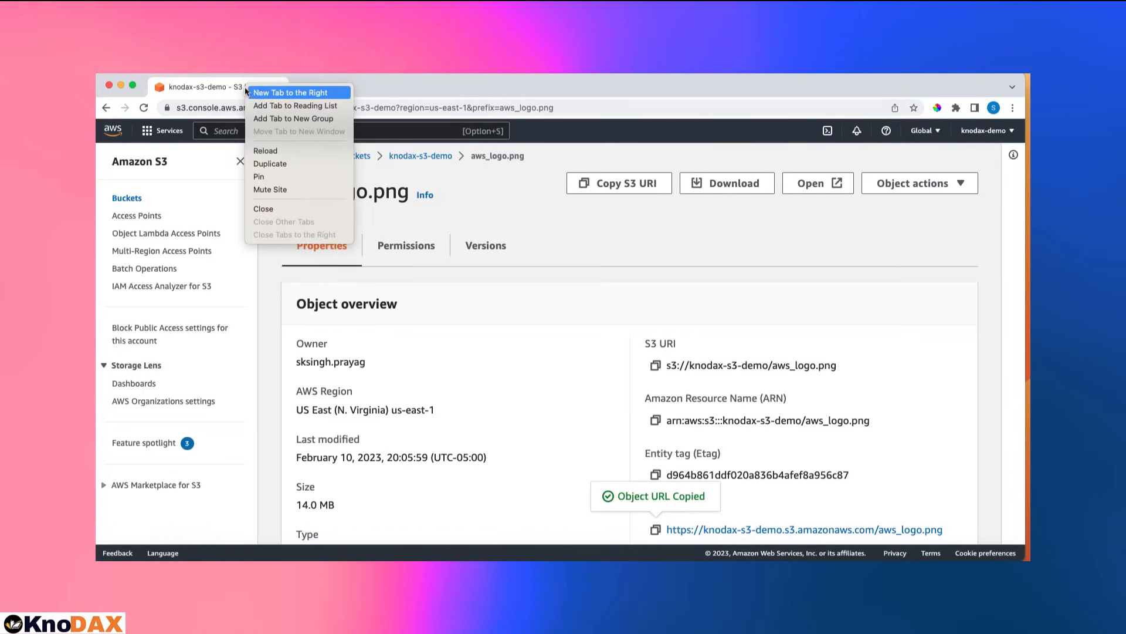
Load knodax-s3-demo.s3.amazonaws.com/aws_logo.png in a new tab to the right.
click(291, 92)
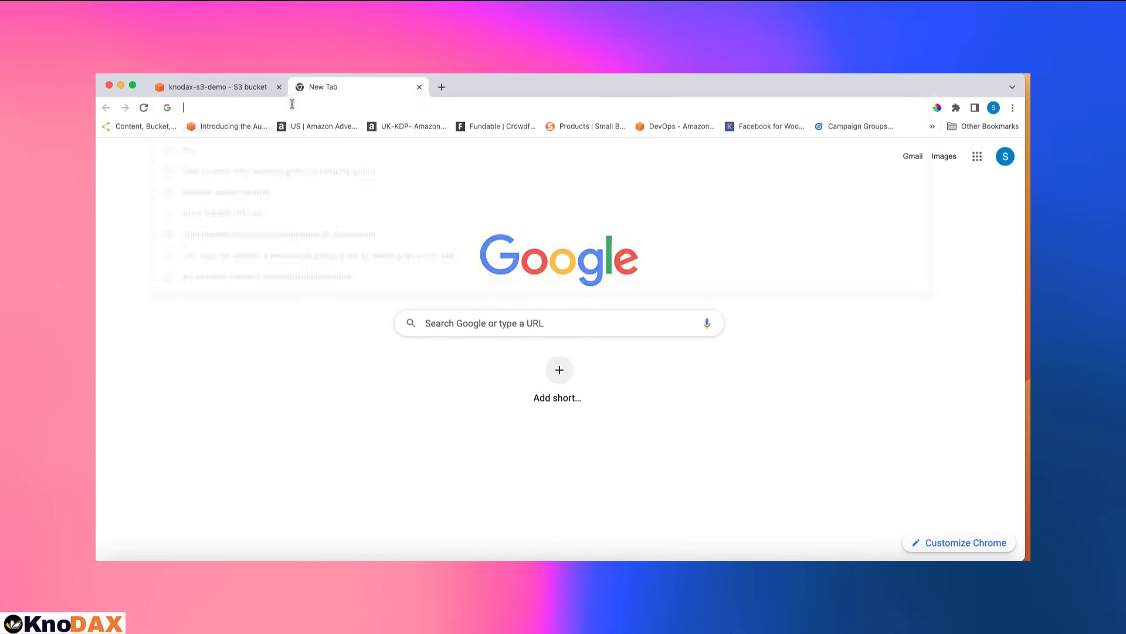
text(knodax-s3-demo.s3.amazonaws.com/aws_logo.png)
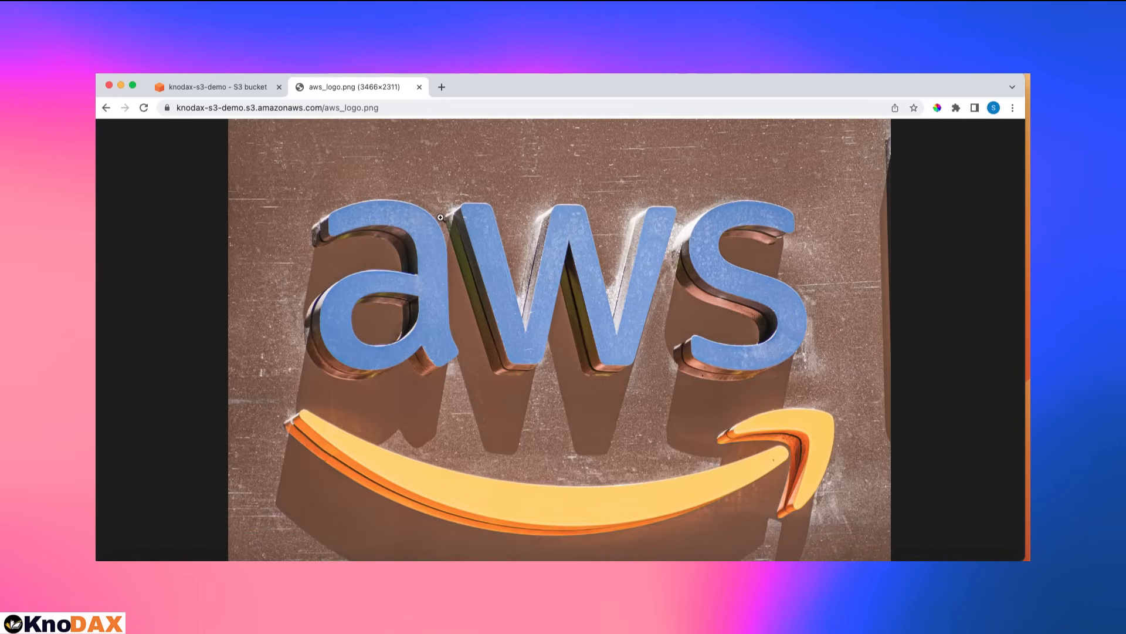
mouse_move(503, 285)
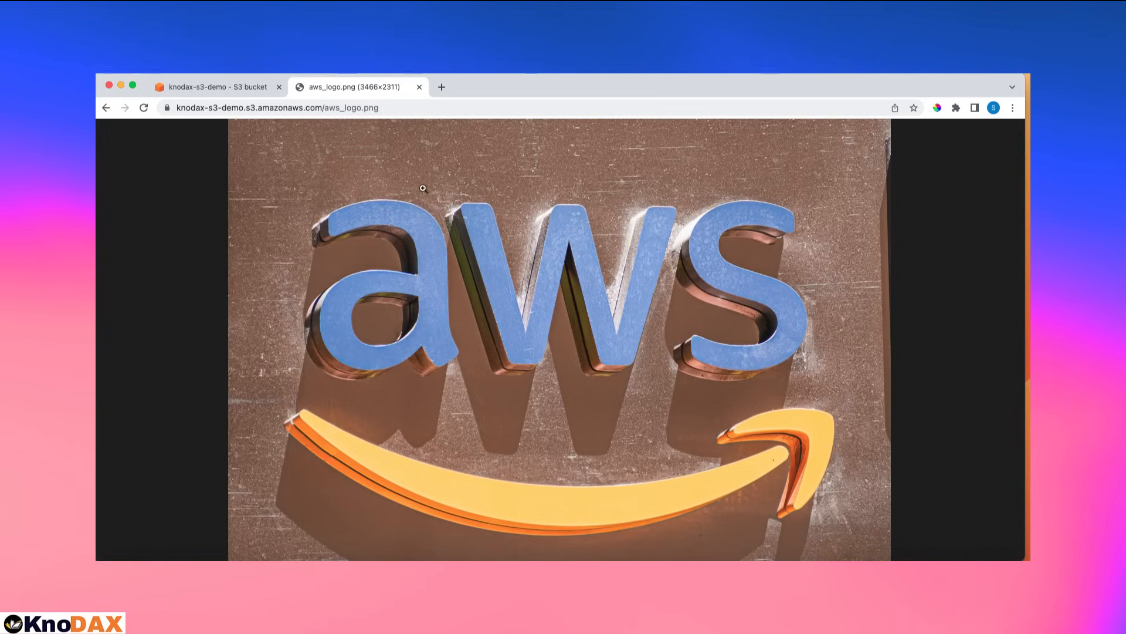
mouse_move(406, 192)
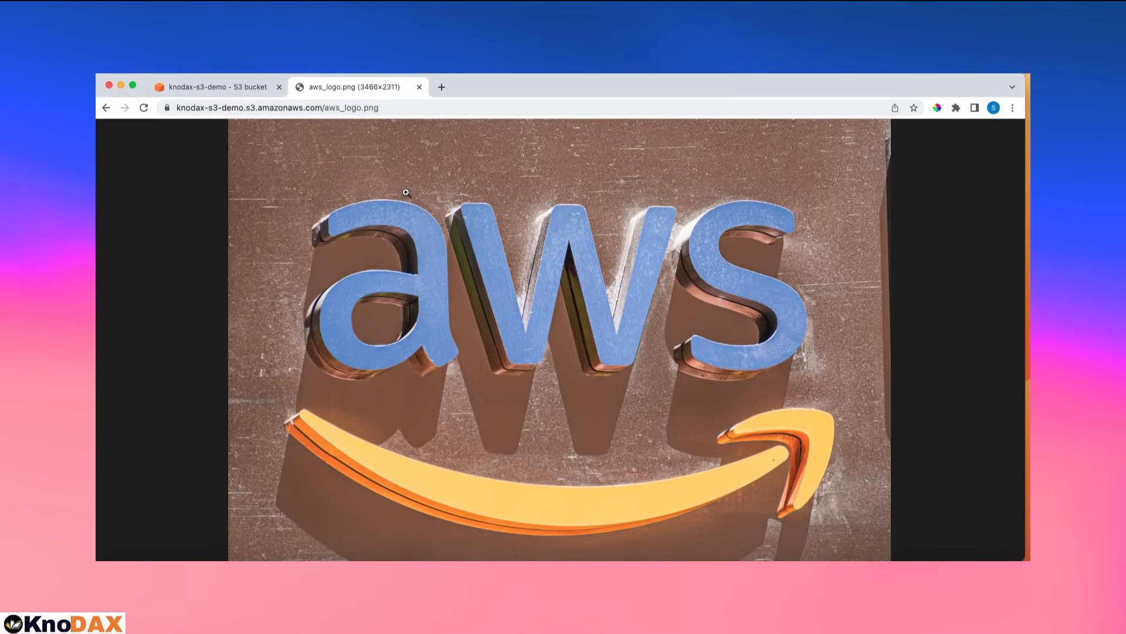
mouse_move(355, 163)
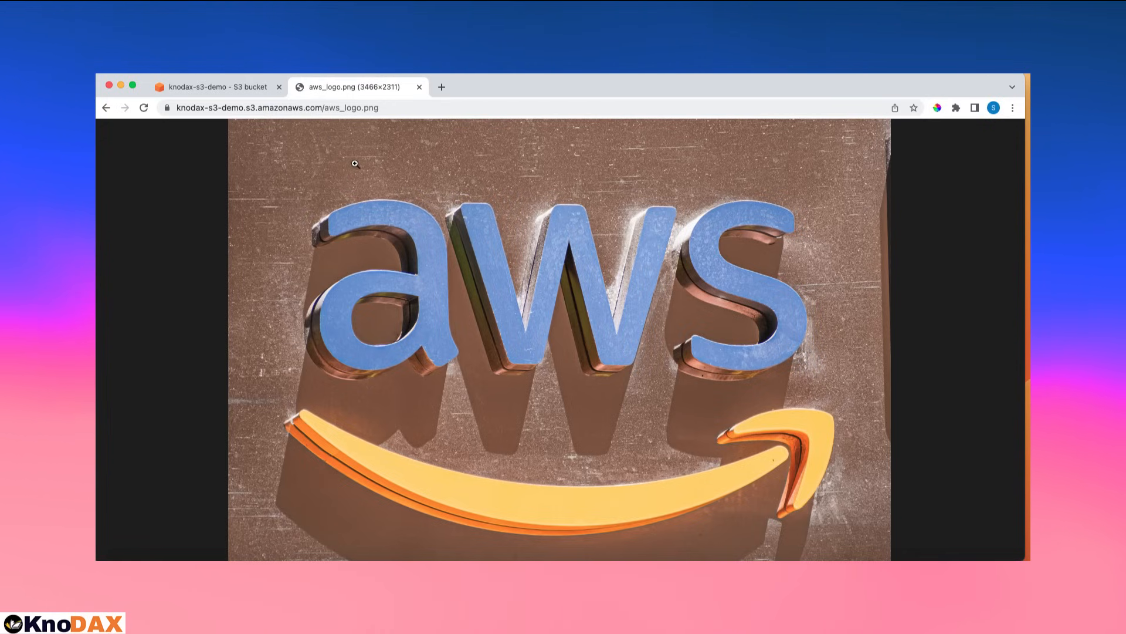